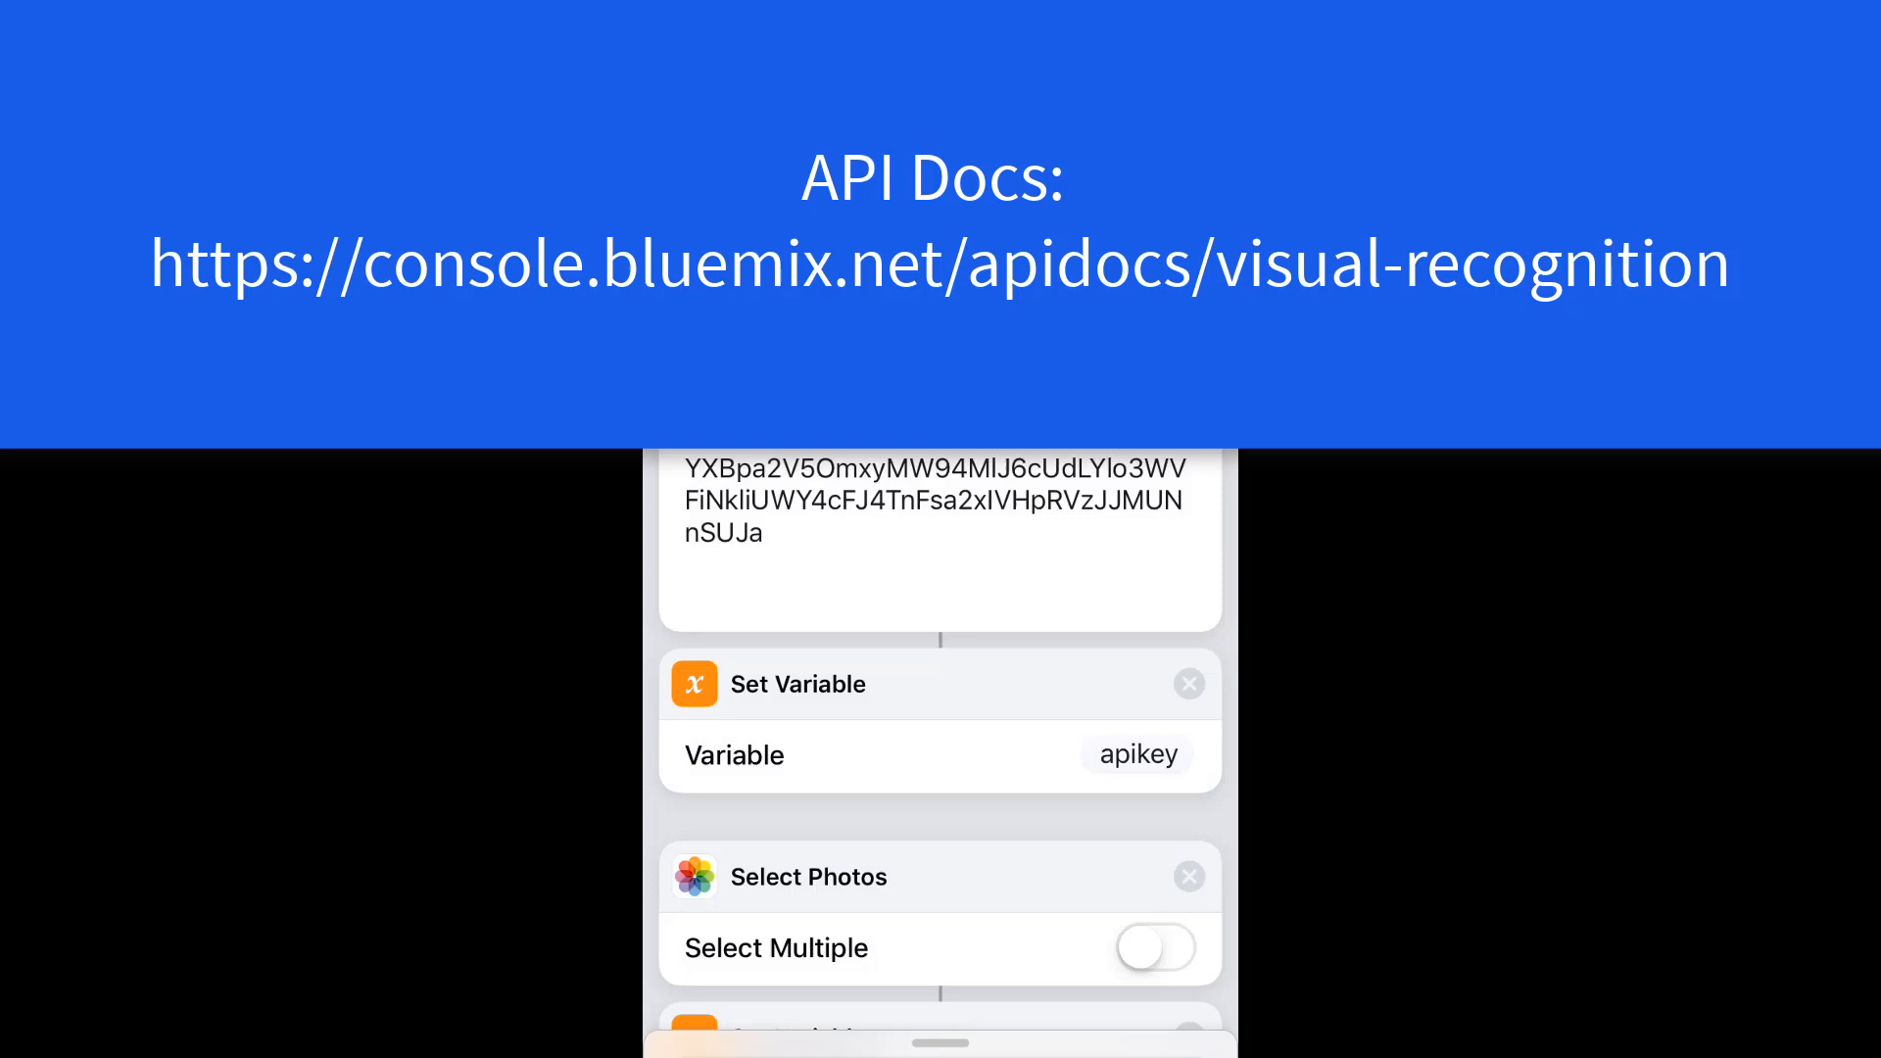
Step: Scroll through the Blur Faces actions to review them before running the shortcut
{"action": "scroll", "scroll_direction": "down", "scroll_amount": 3}
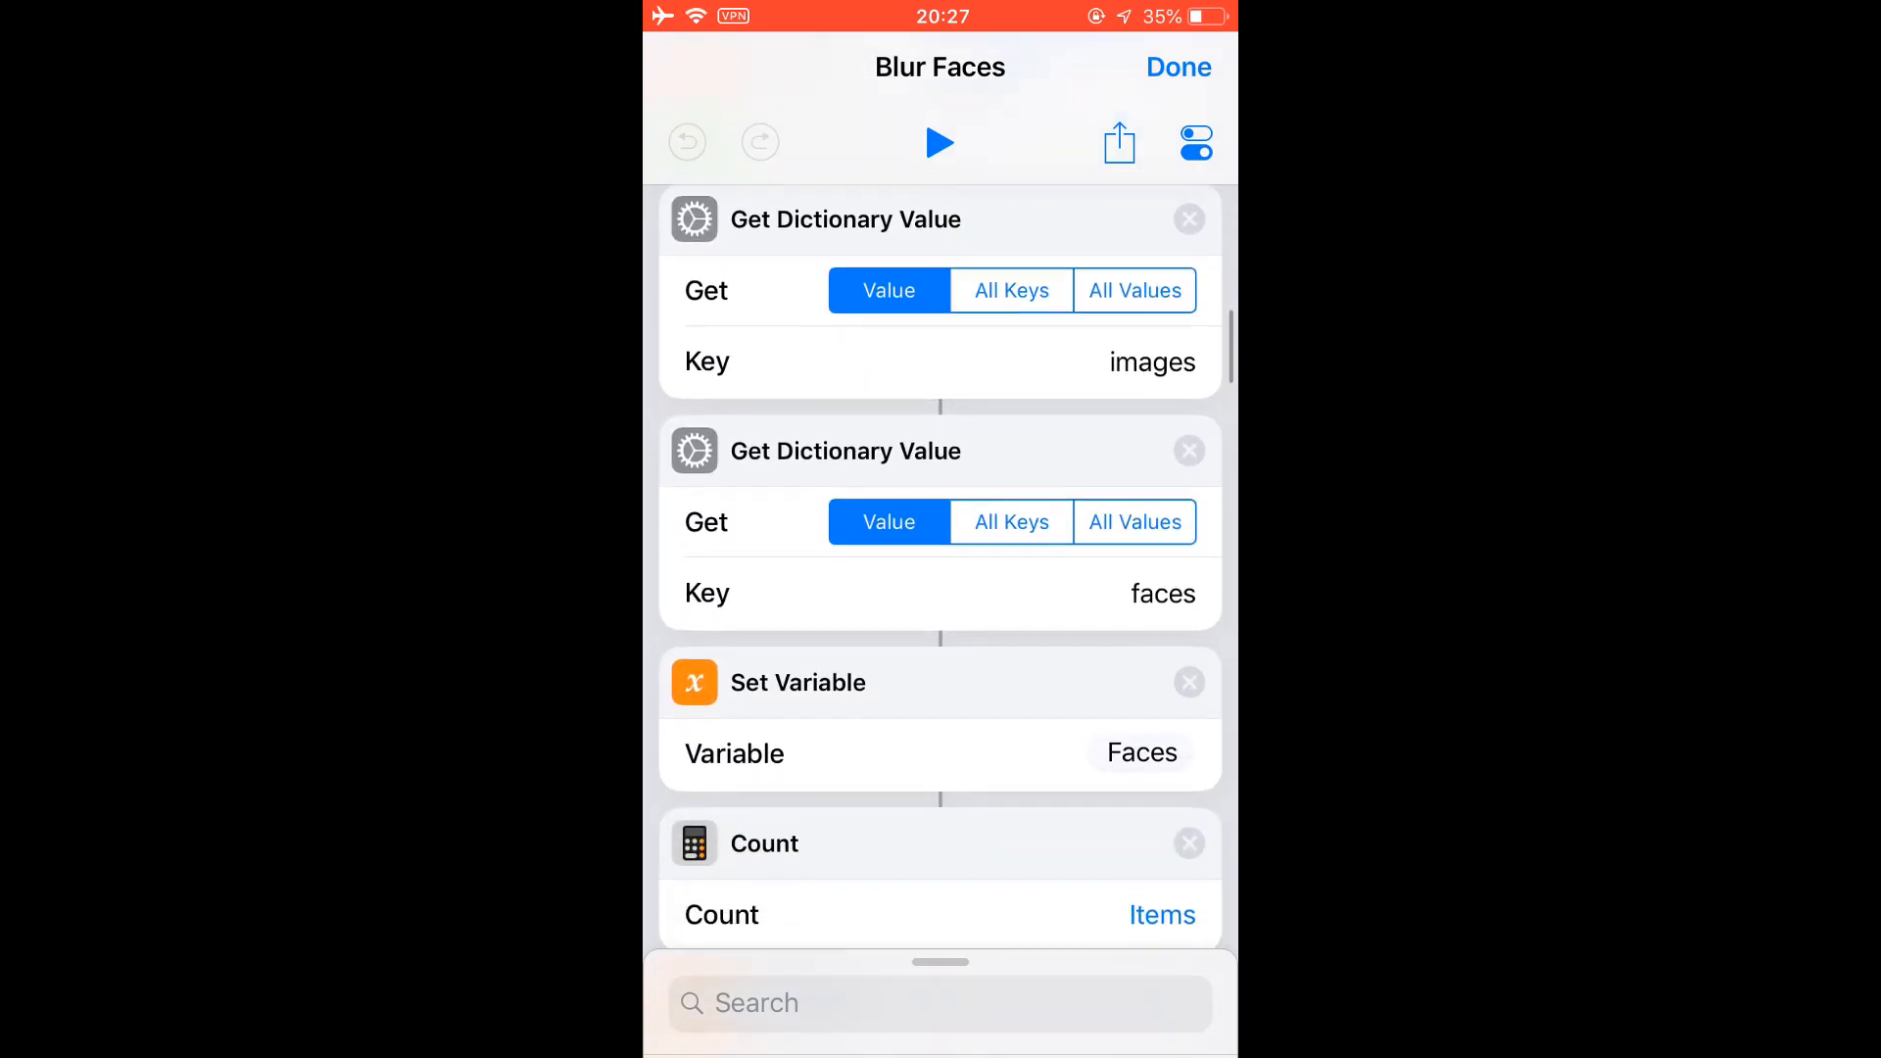
{"action": "scroll", "scroll_direction": "up", "scroll_amount": 3}
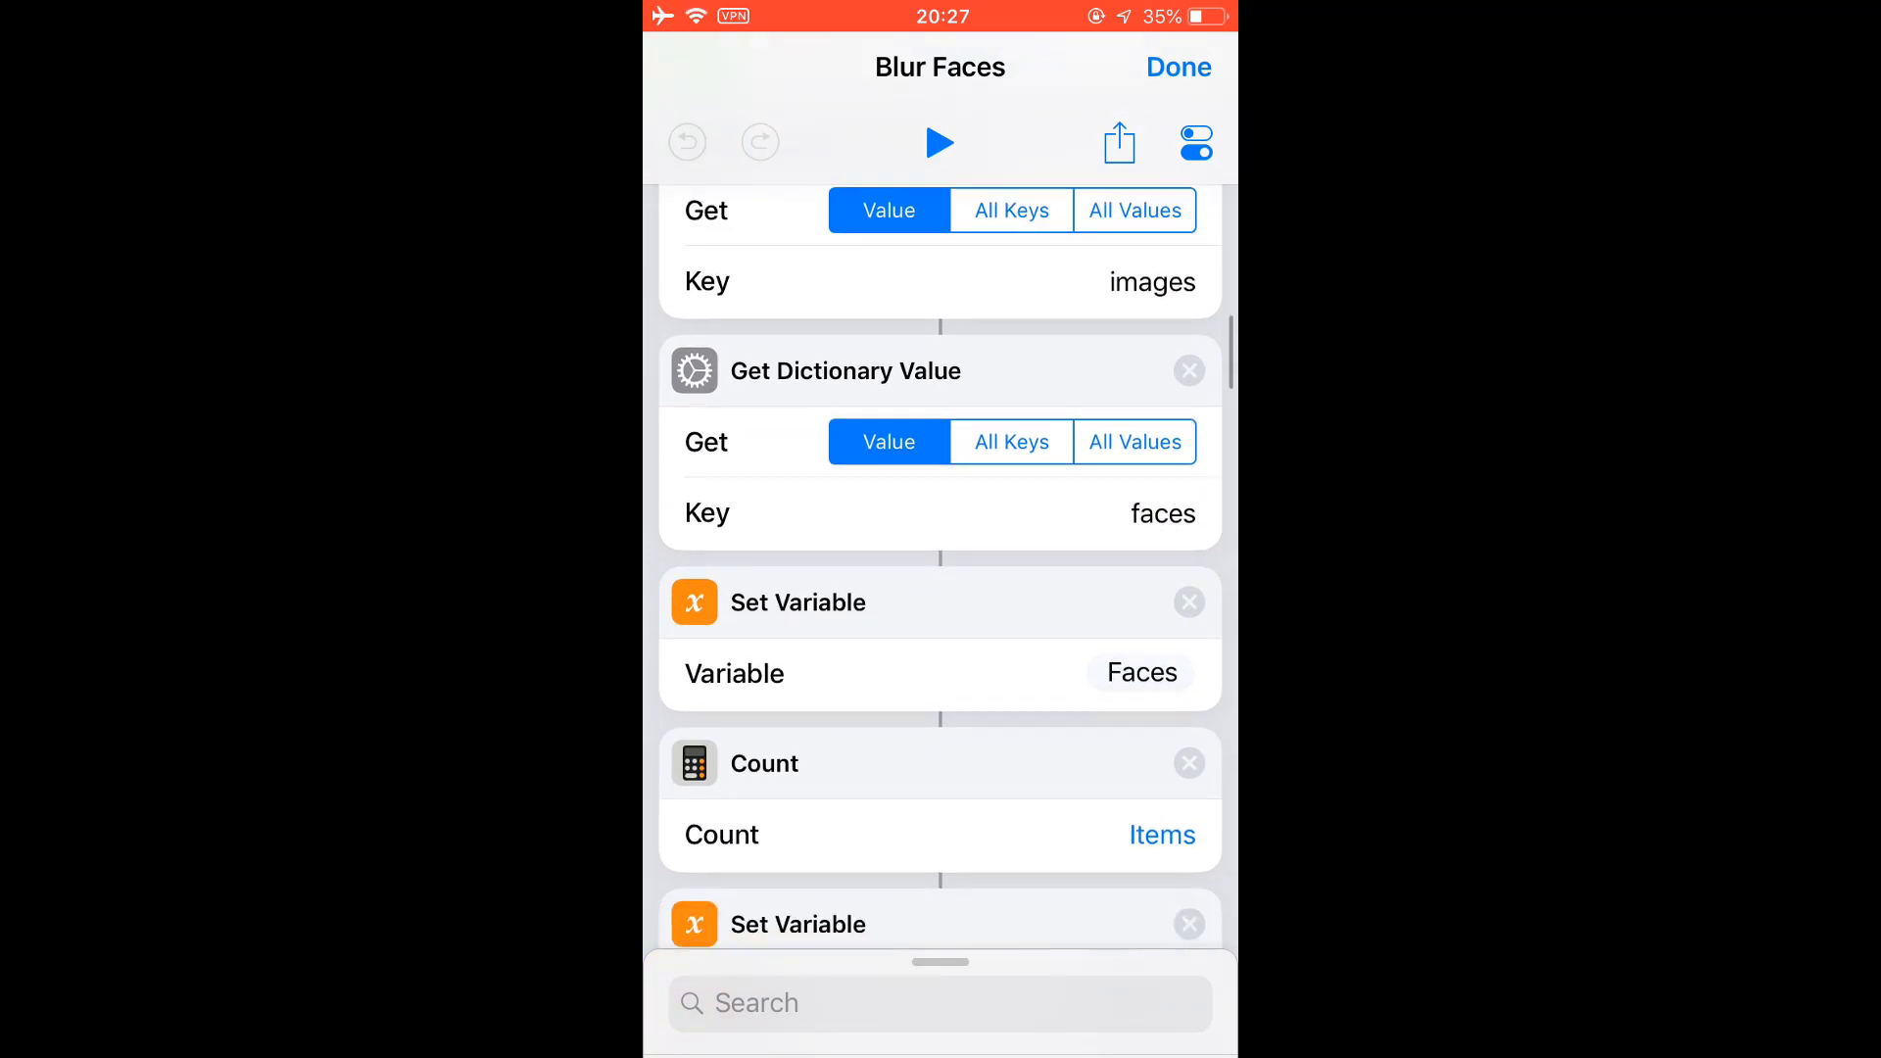
{"action": "scroll", "scroll_direction": "down", "scroll_amount": 3}
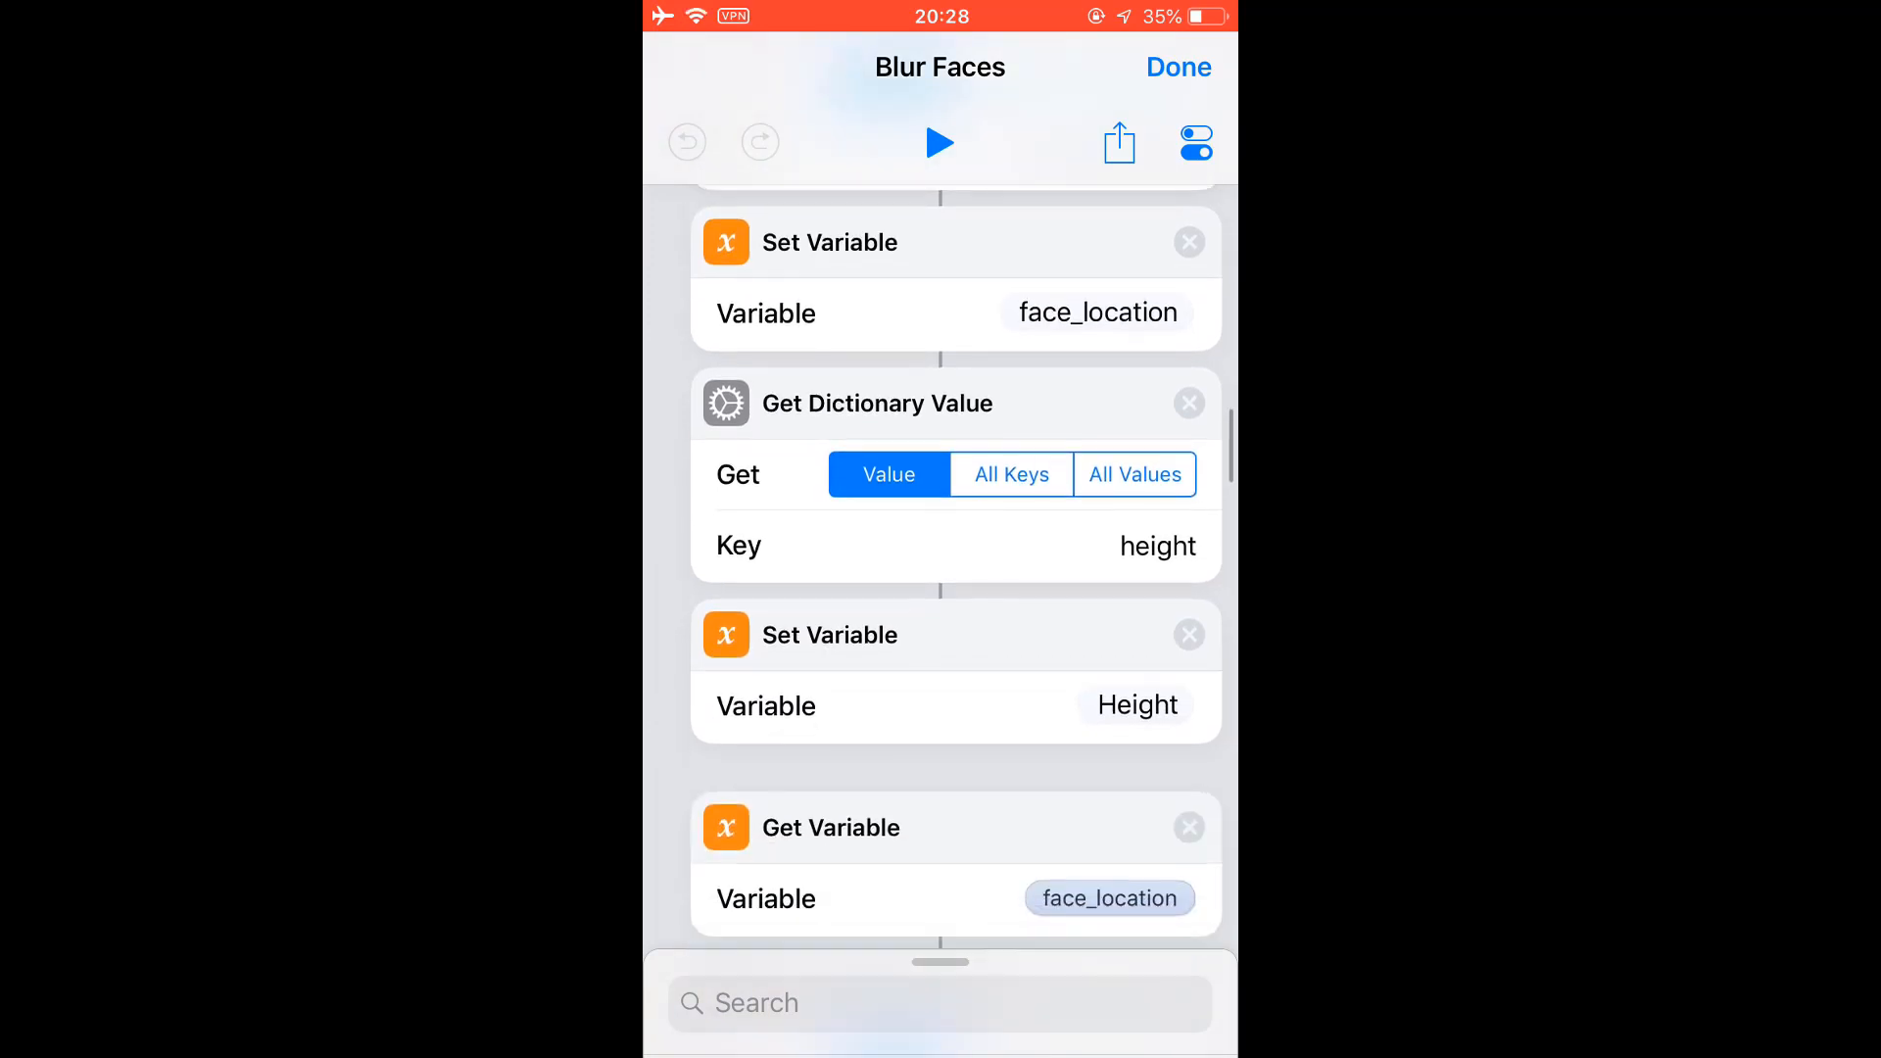
{"action": "scroll", "scroll_direction": "down", "scroll_amount": 3}
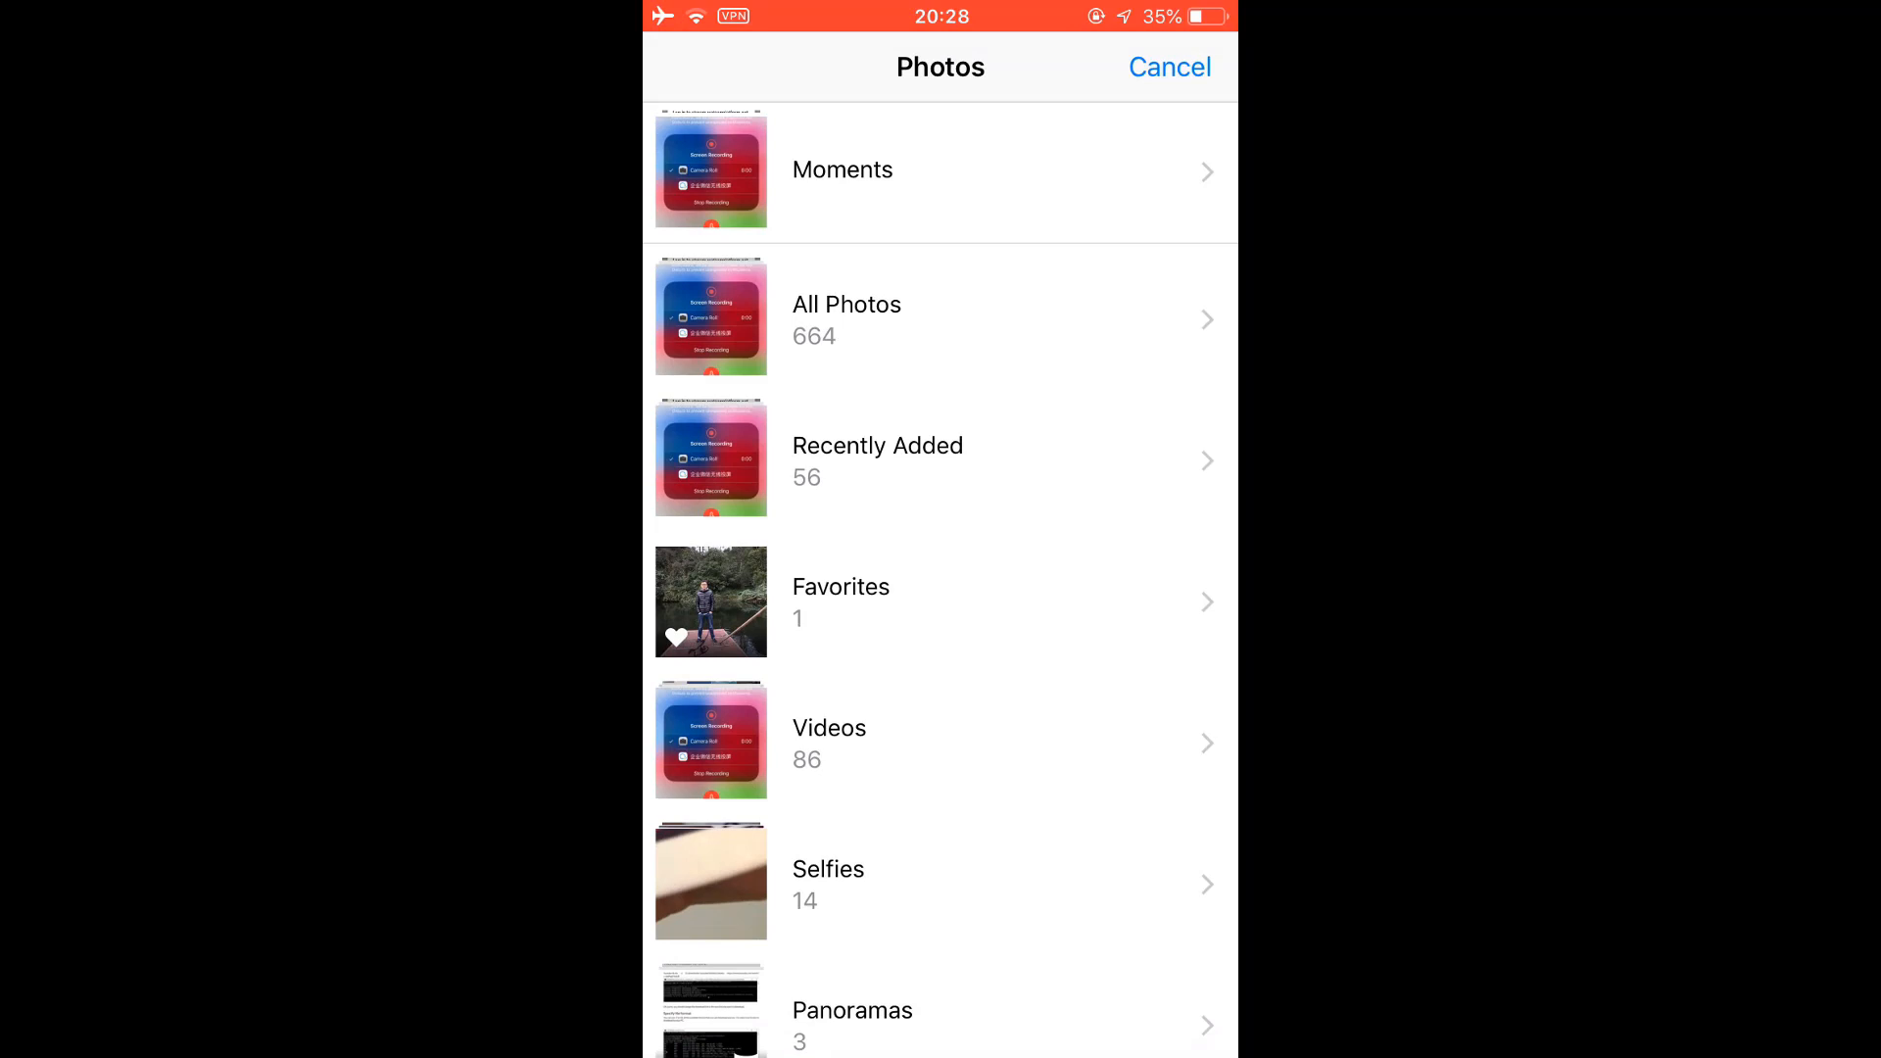
Step: Browse All Photos and pick a photo containing faces for Watson detection
{"action": "left_click", "coordinate": [847, 317]}
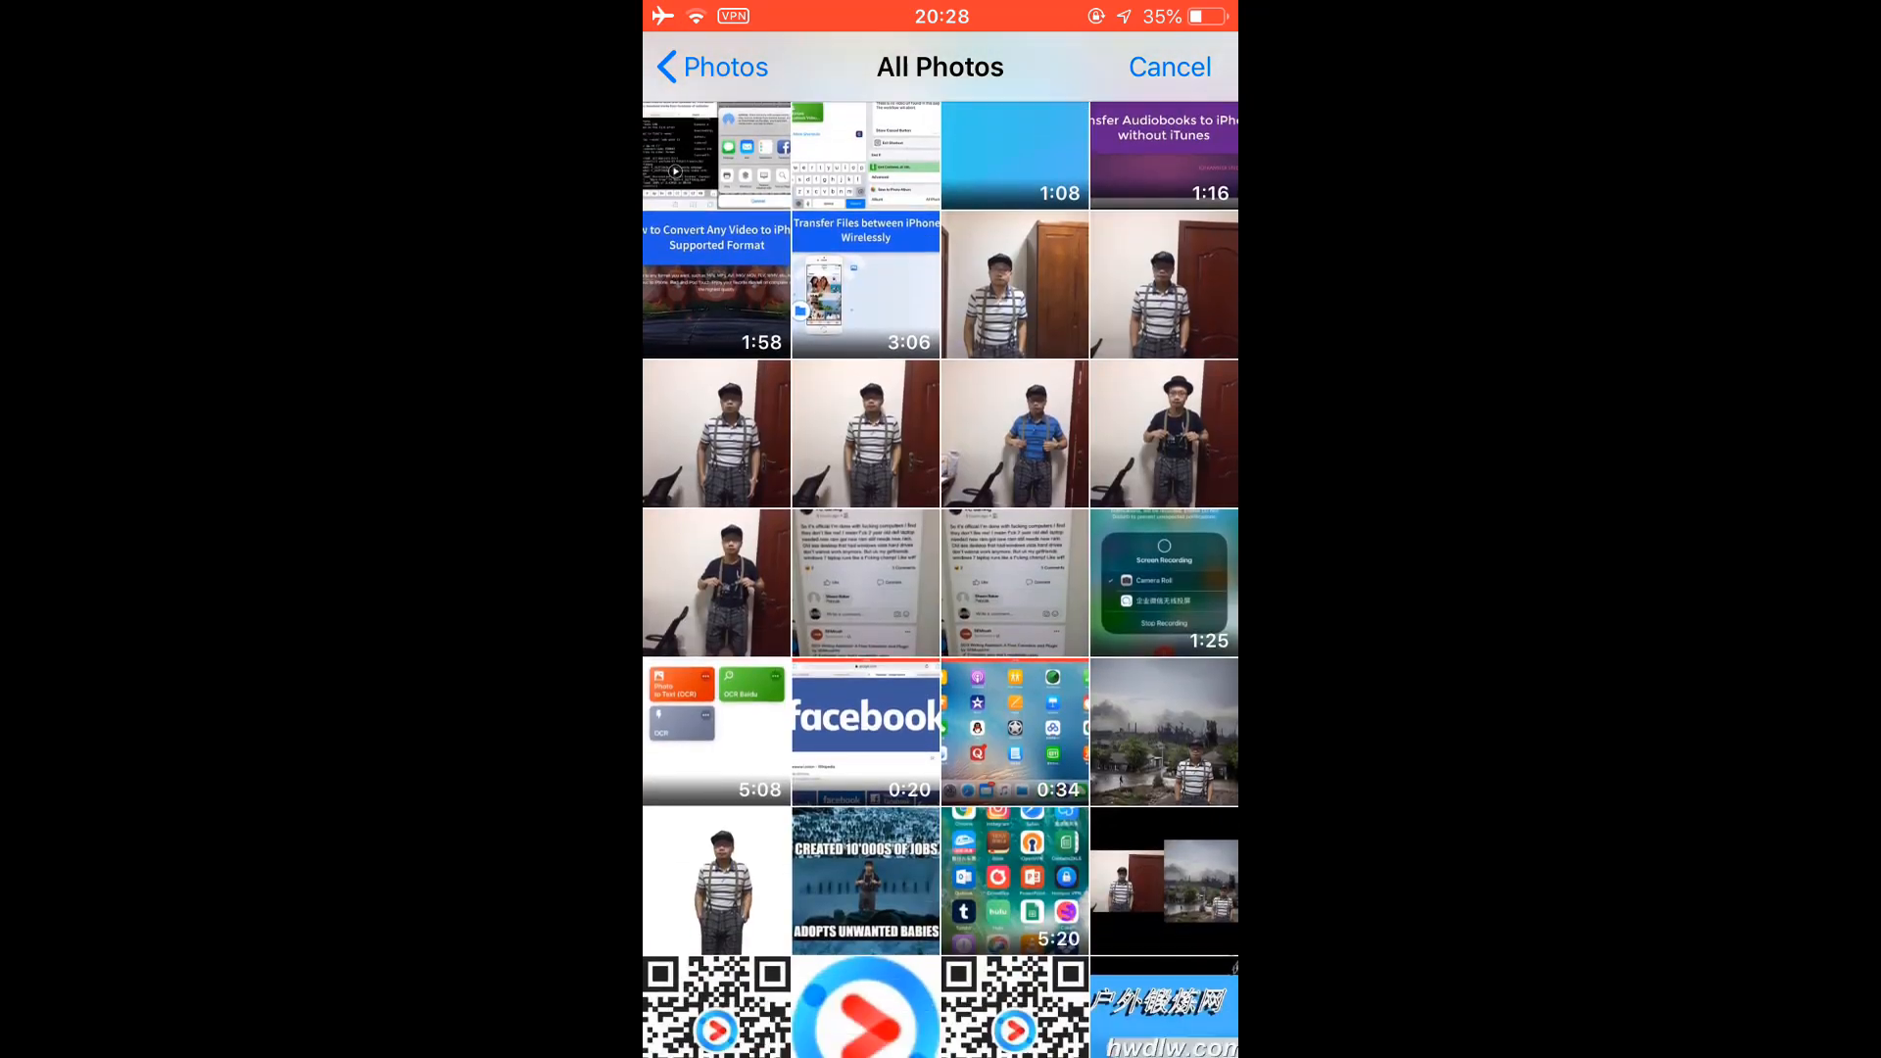
{"action": "scroll", "scroll_direction": "down", "scroll_amount": 3}
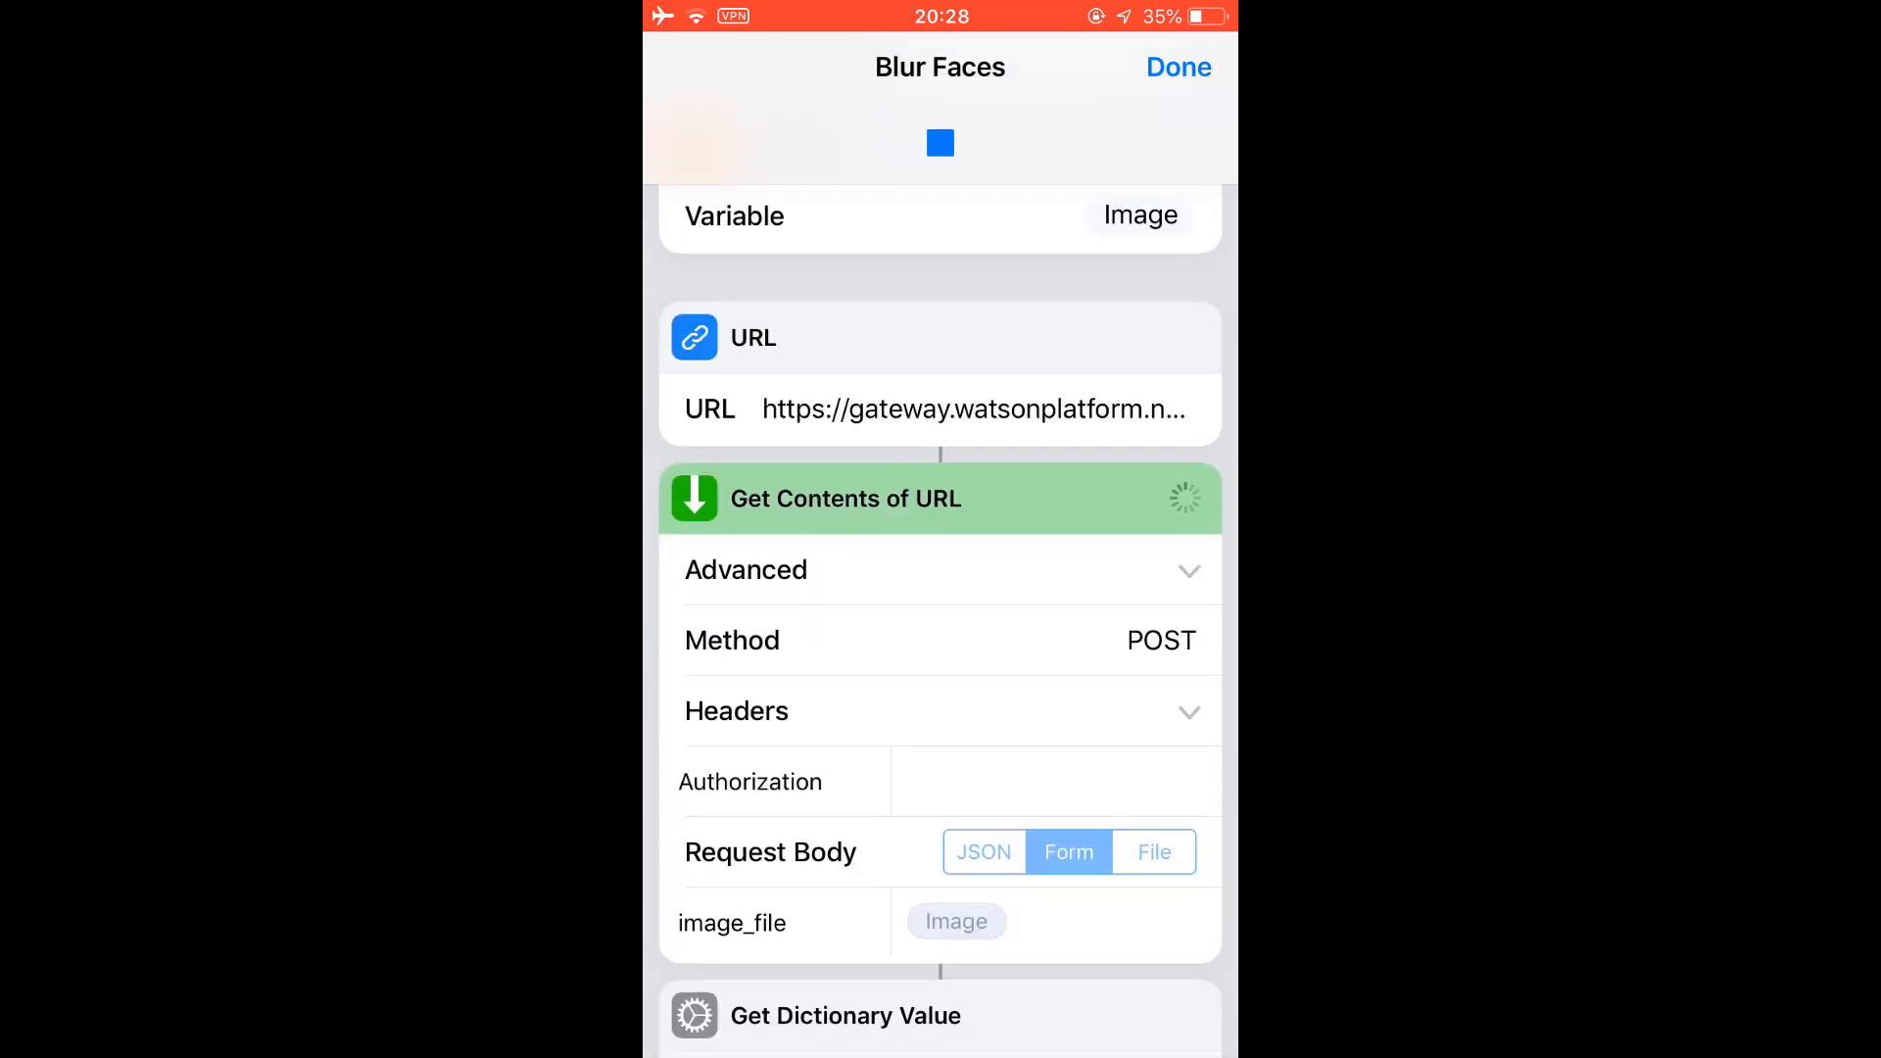
Step: Replace the suggested face count with the number to blur and confirm it
{"action": "scroll", "scroll_direction": "down", "scroll_amount": 3}
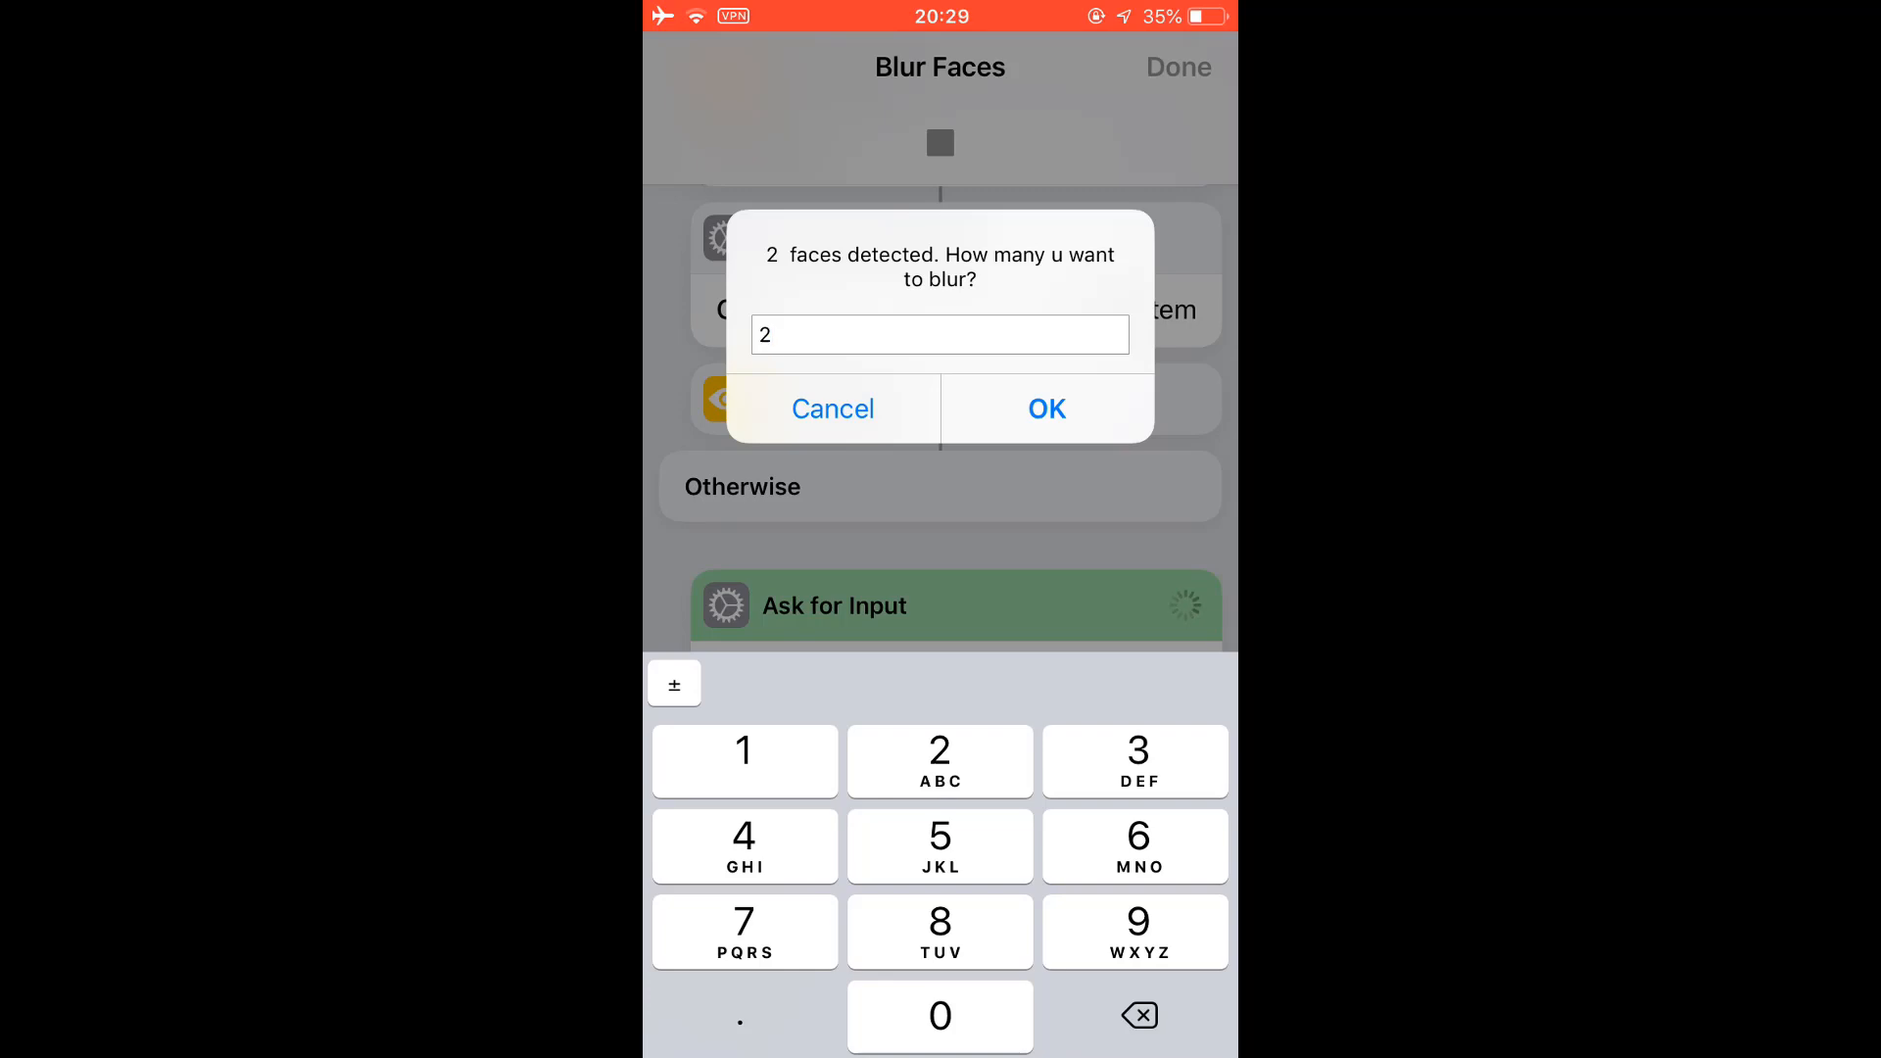
{"action": "left_click", "coordinate": [1136, 1014]}
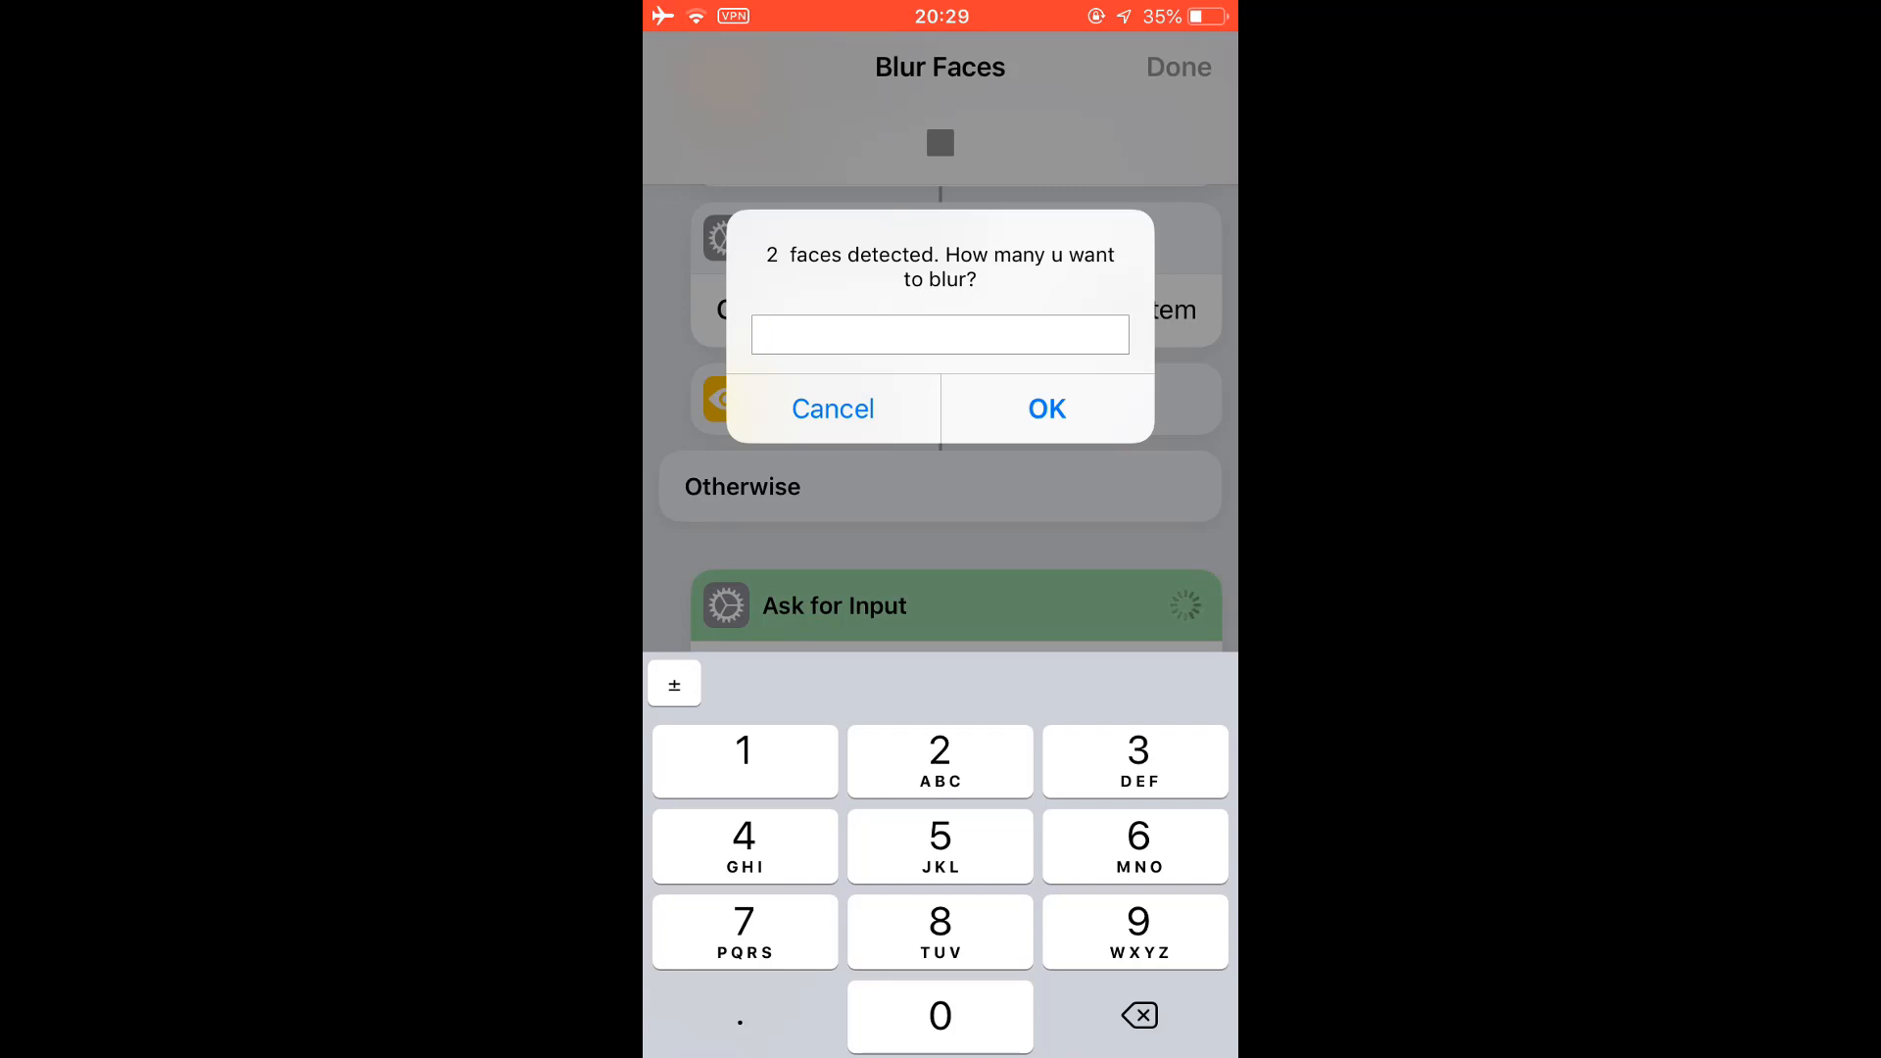
{"action": "left_click", "coordinate": [833, 407]}
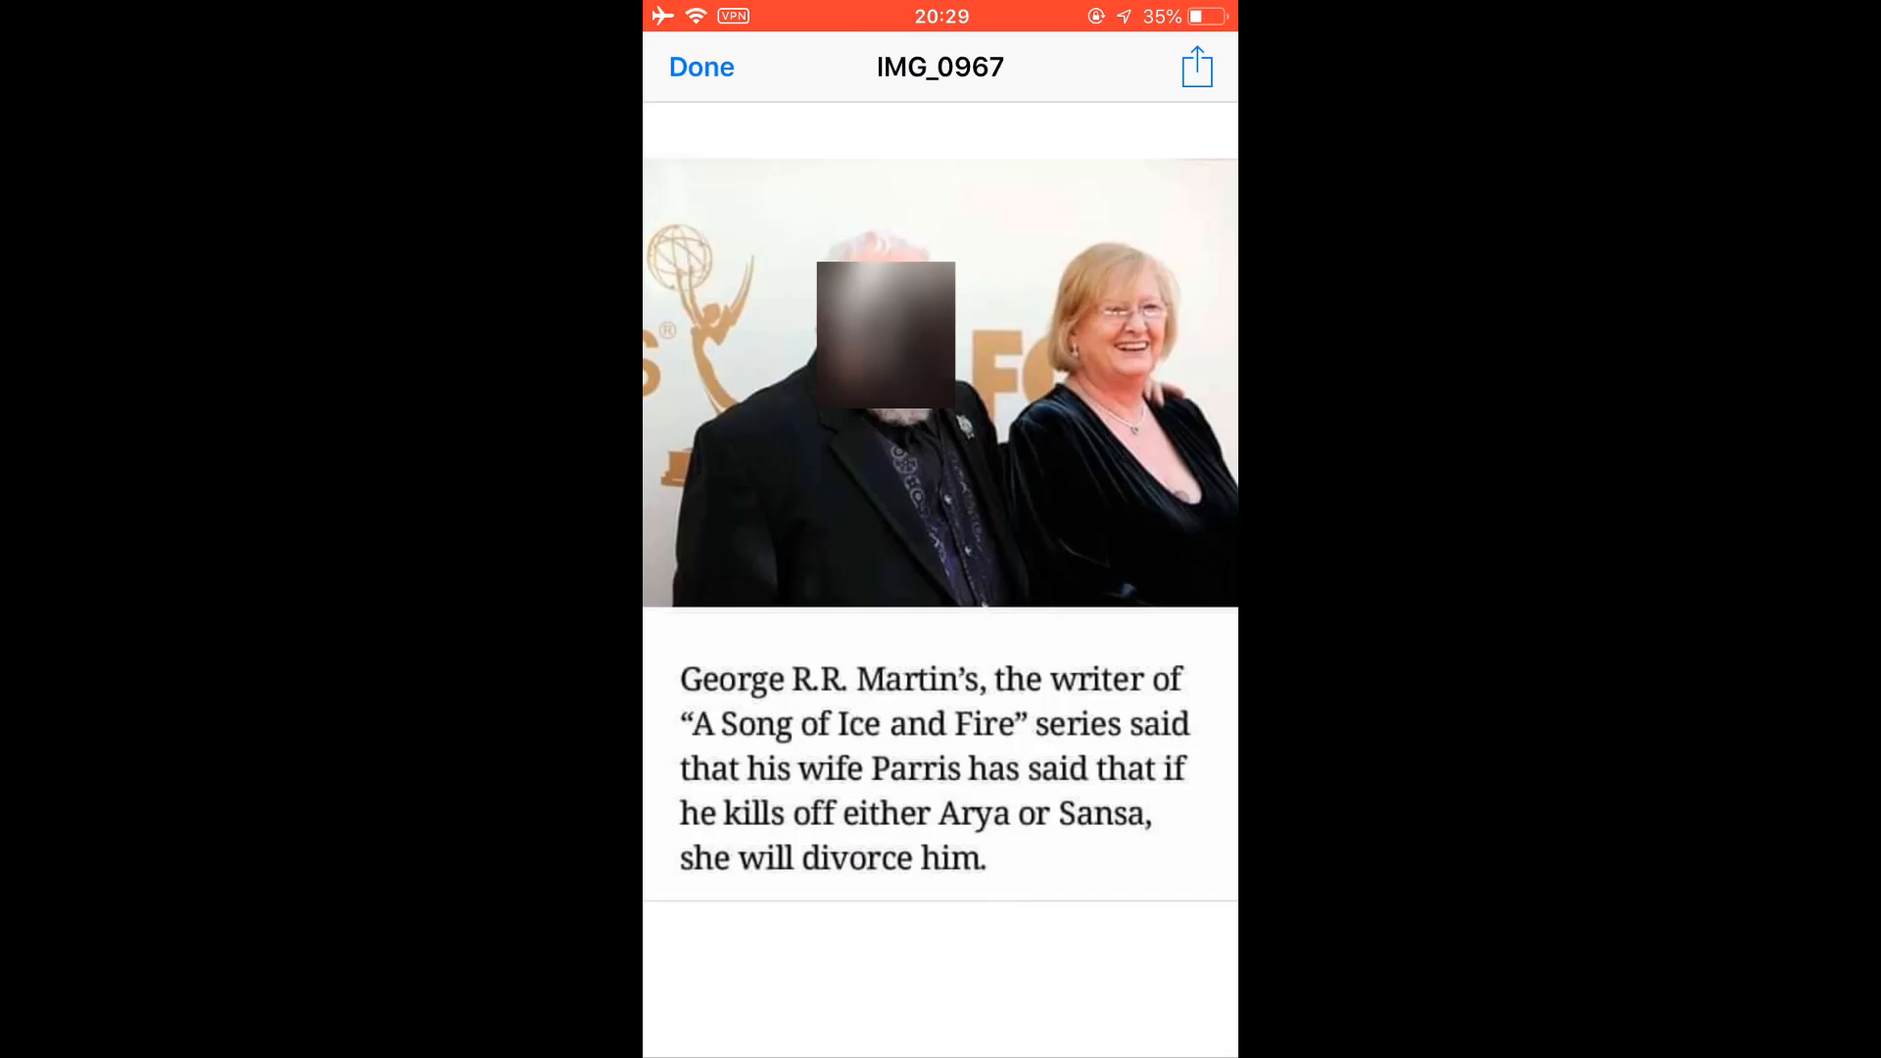
Step: Close the blurred photo preview and cancel the What's next menu to end the run
{"action": "left_click", "coordinate": [702, 66]}
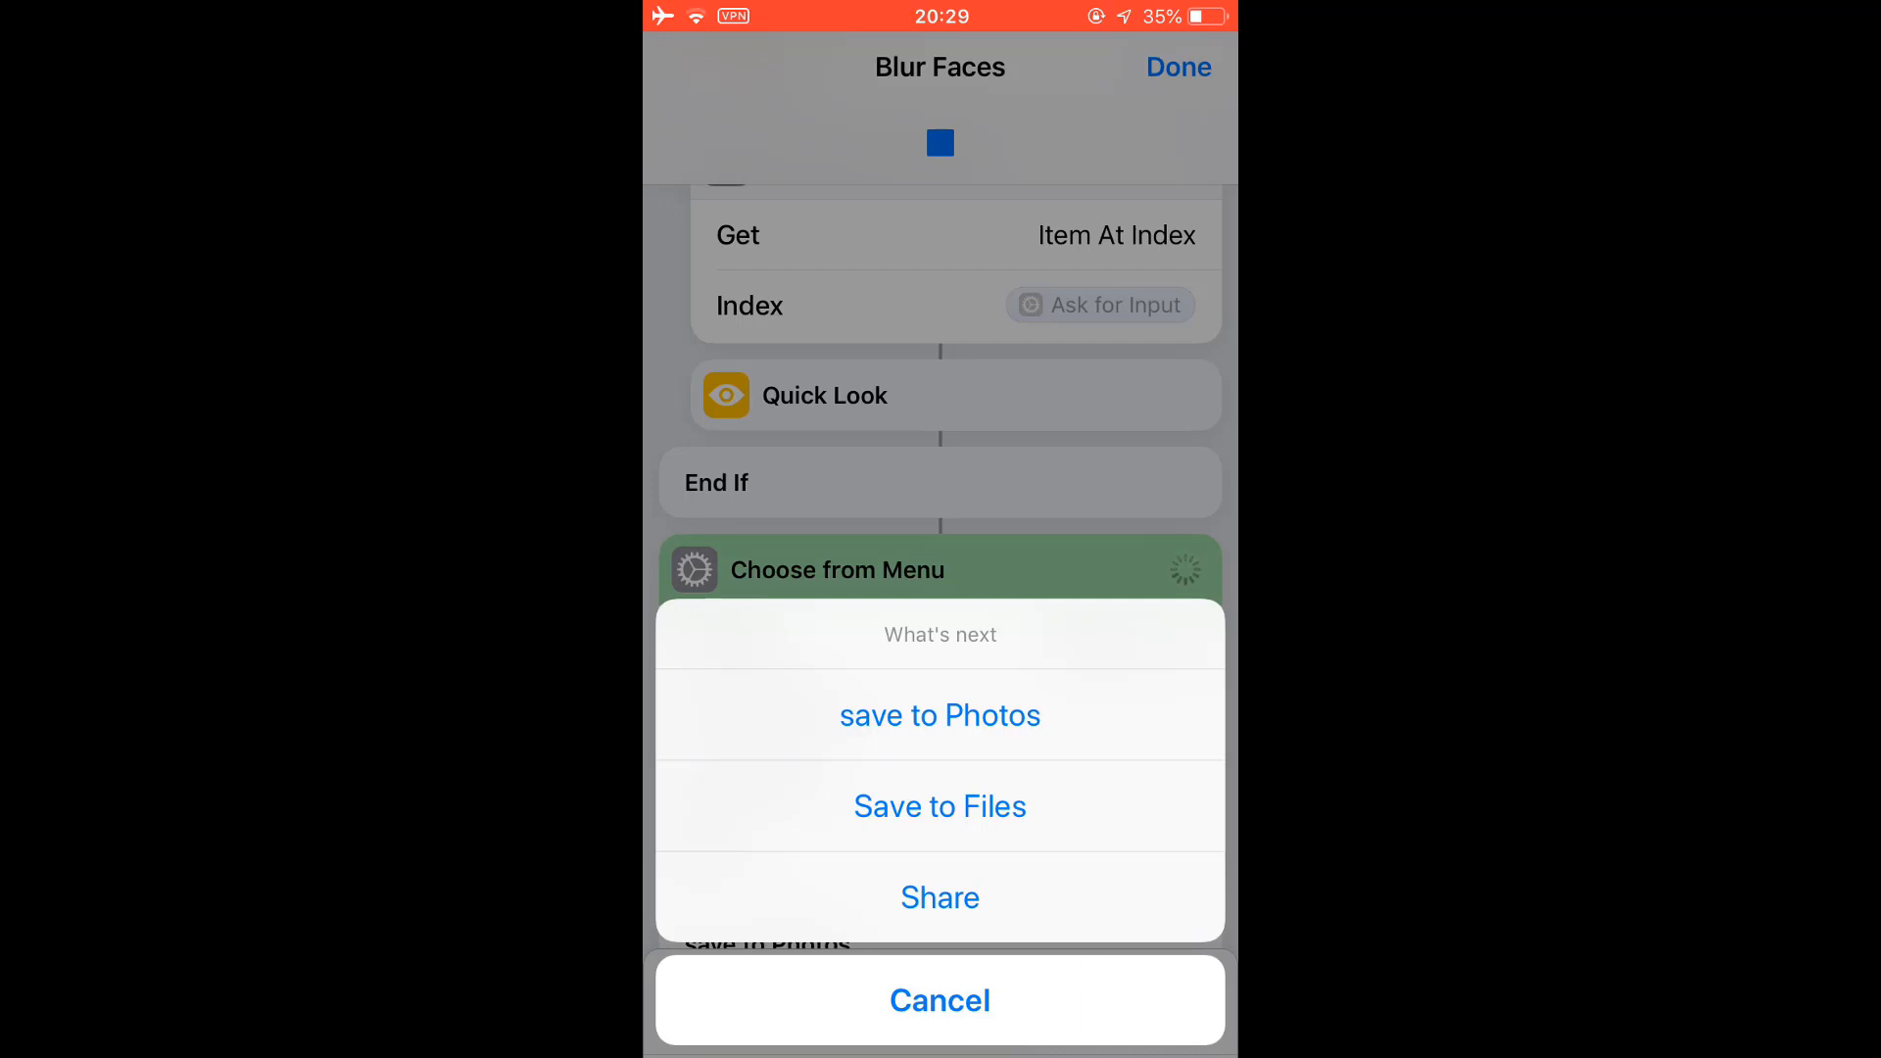
{"action": "left_click", "coordinate": [938, 999]}
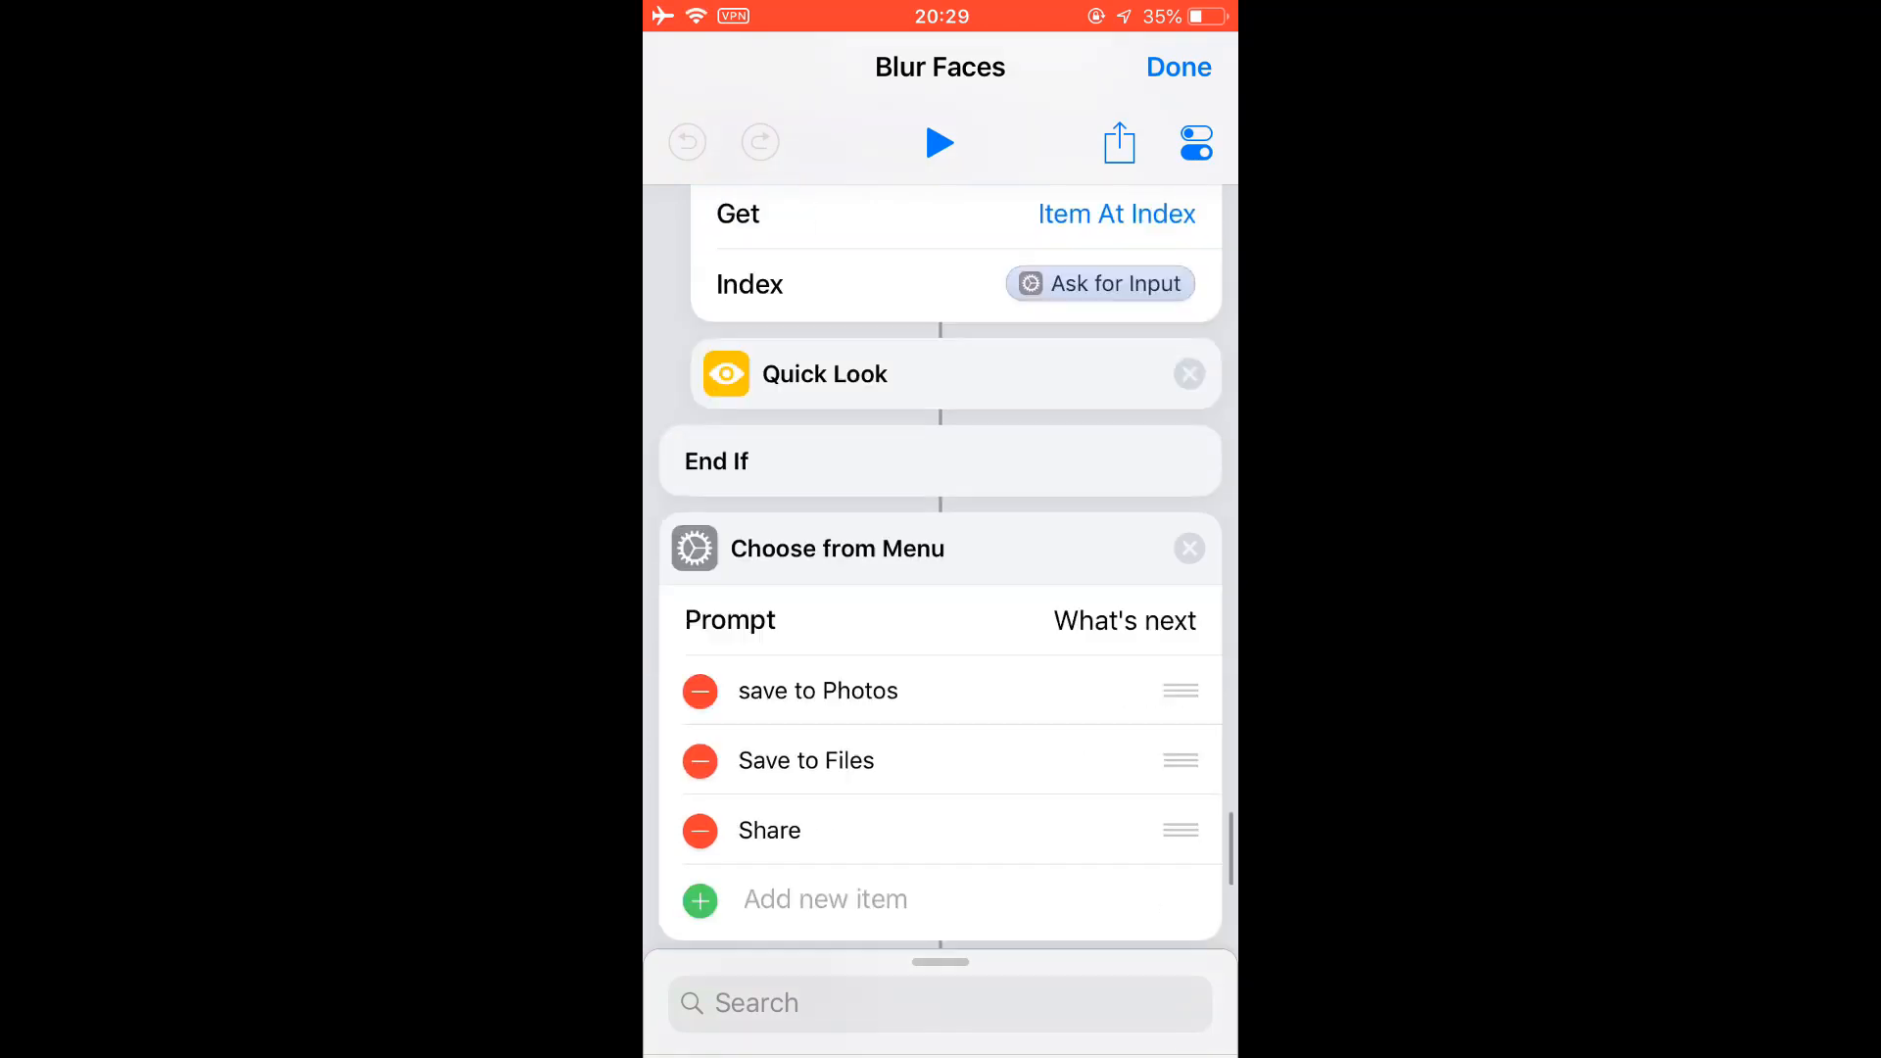
{"action": "scroll", "scroll_direction": "down", "scroll_amount": 3}
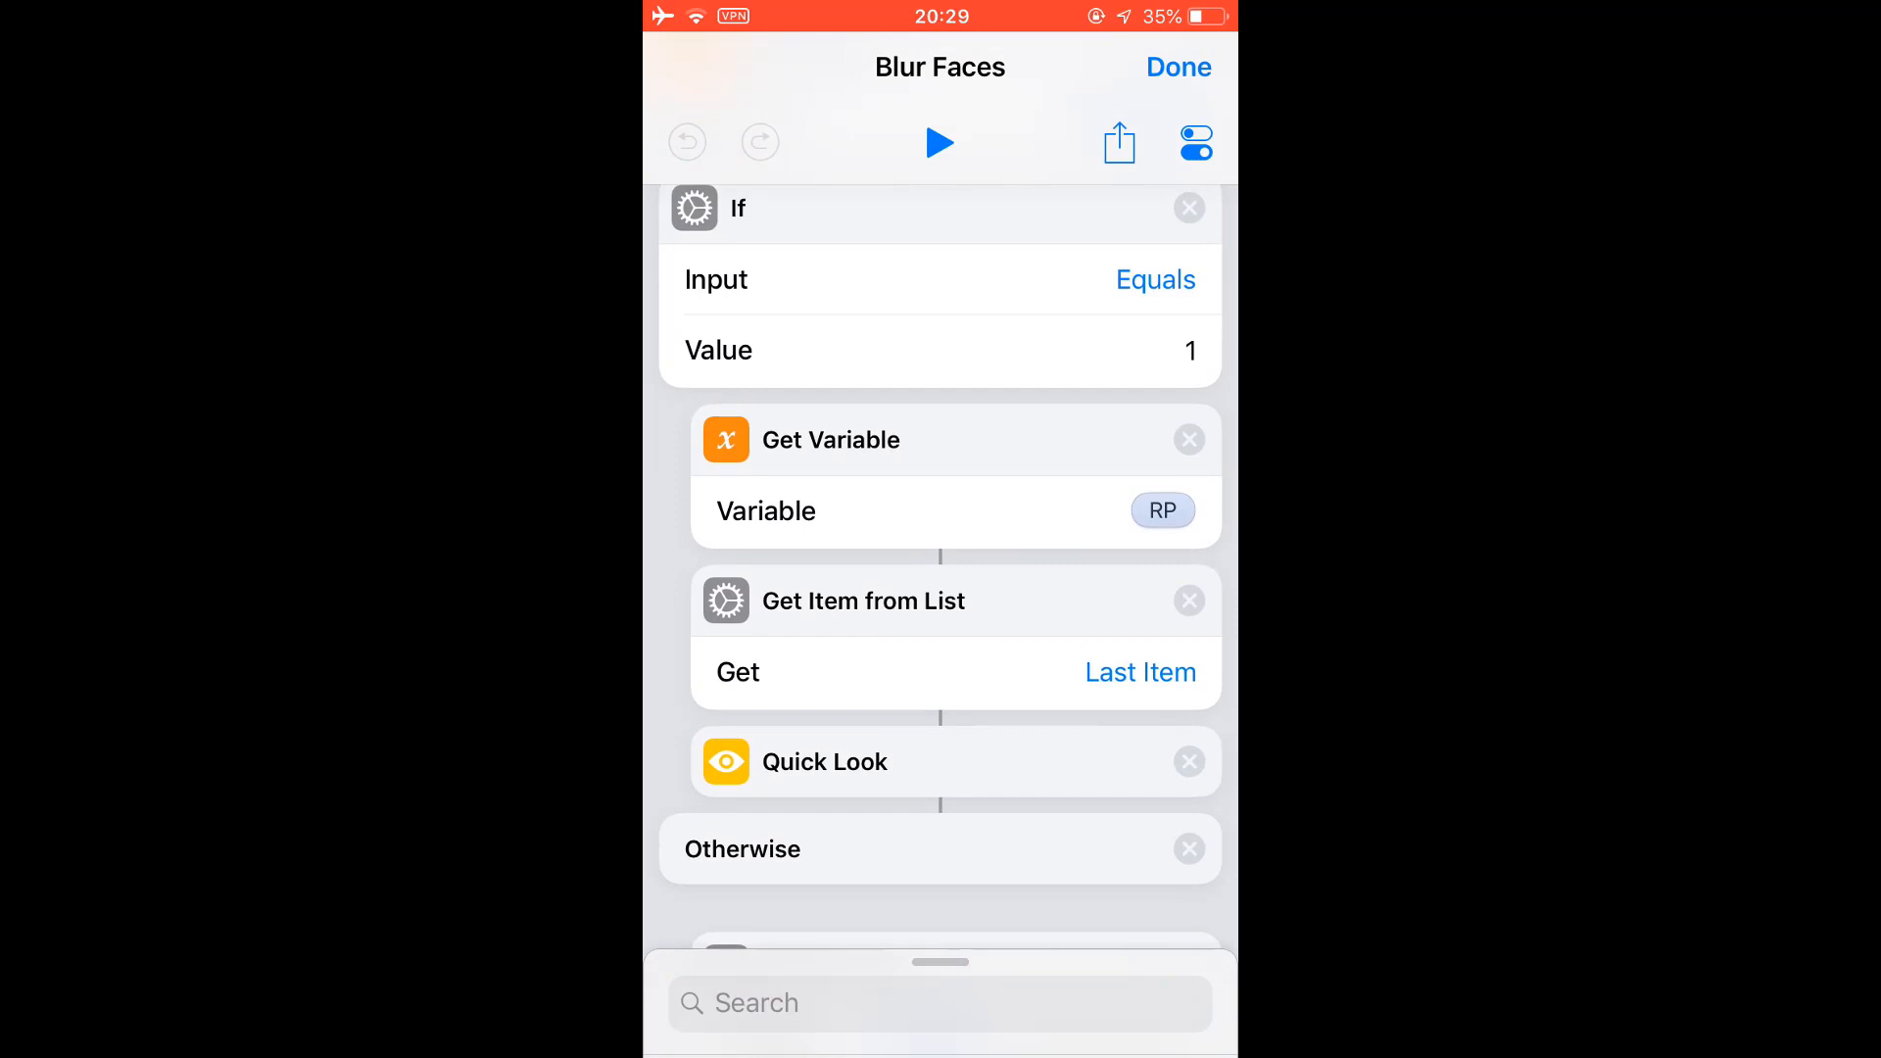
{"action": "scroll", "scroll_direction": "down", "scroll_amount": 3}
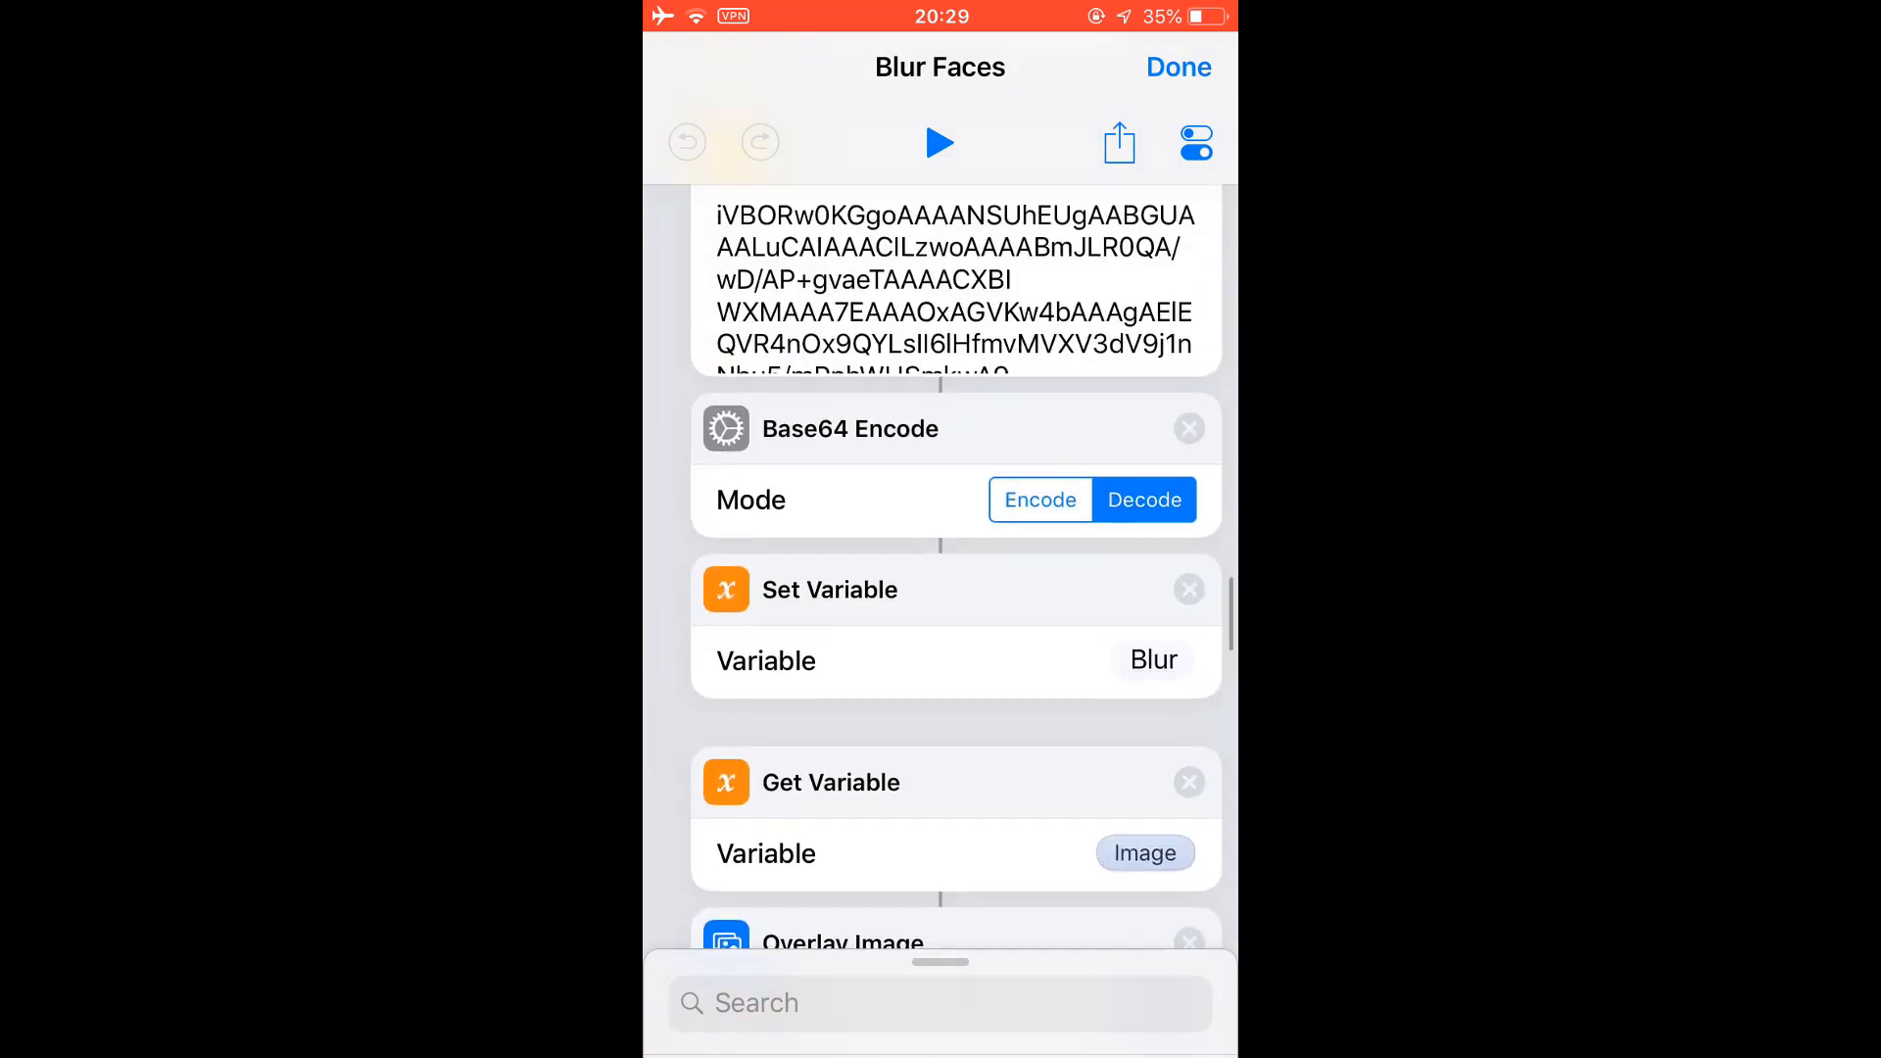
{"action": "scroll", "scroll_direction": "up", "scroll_amount": 3}
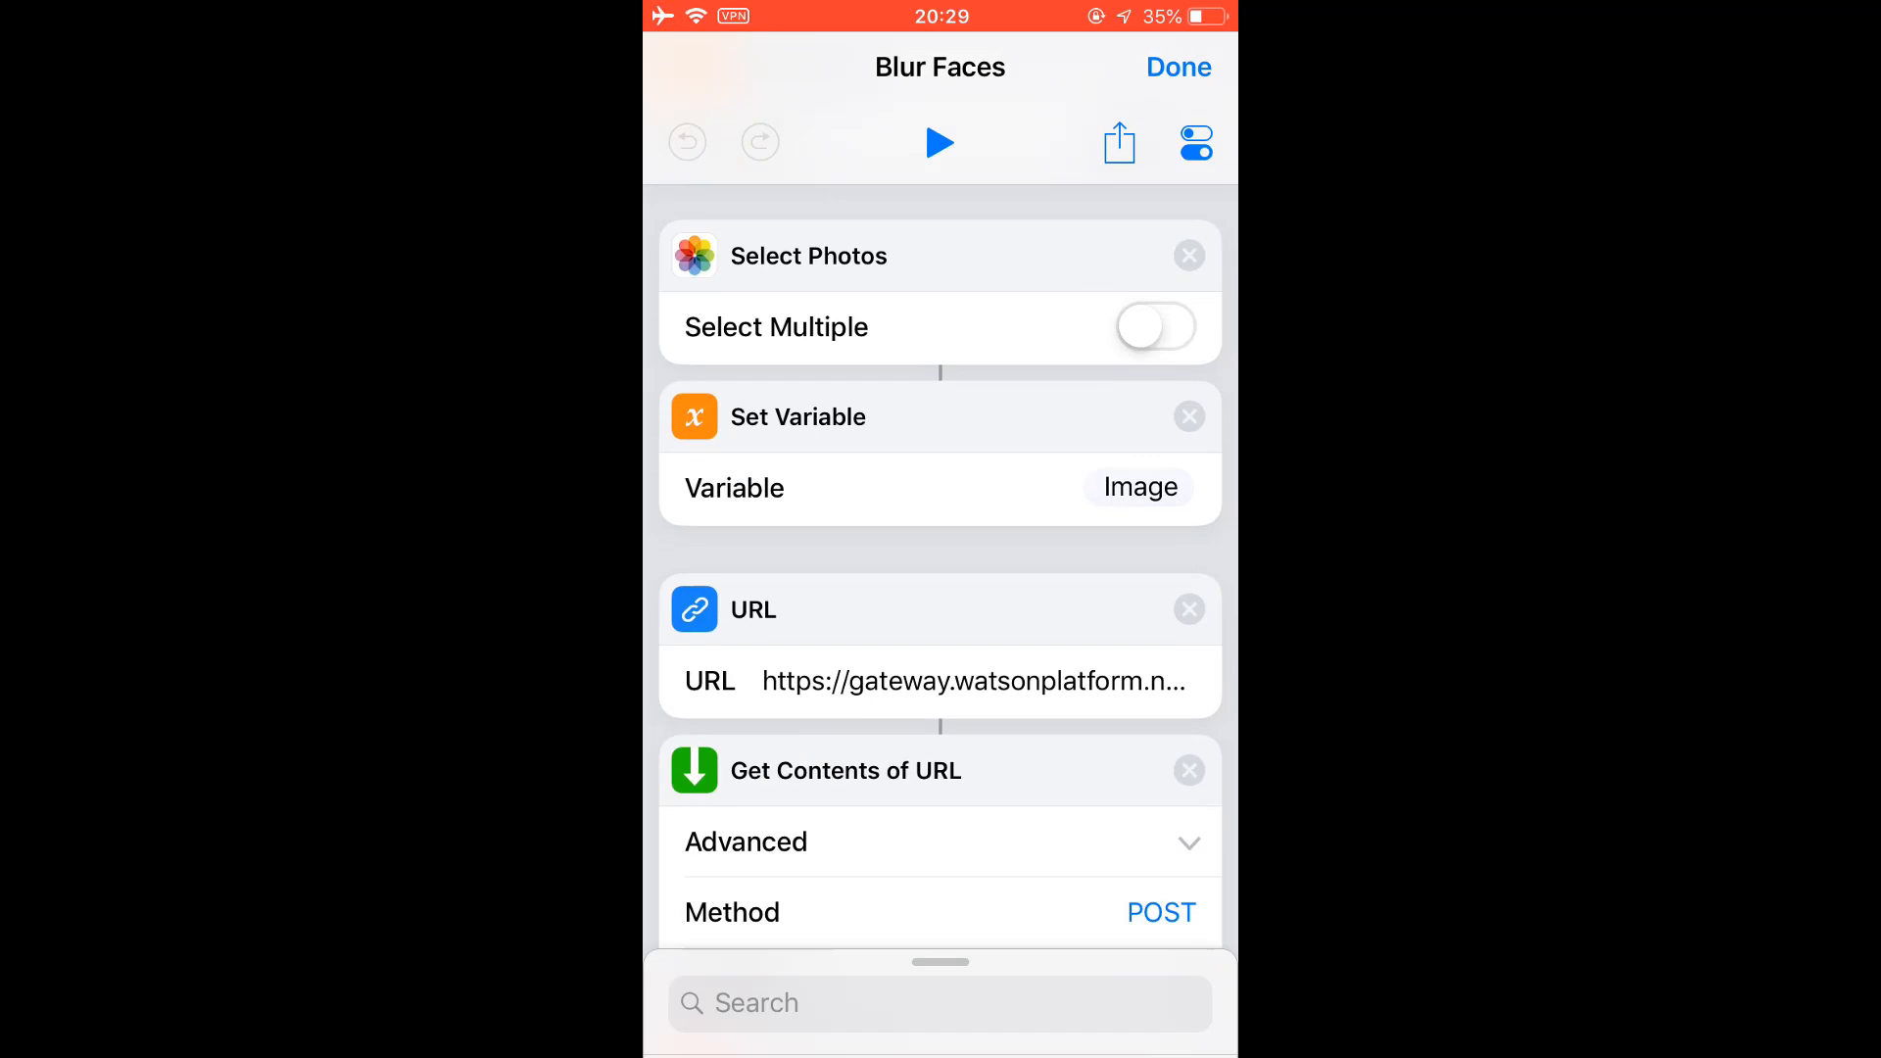
{"action": "left_click", "coordinate": [972, 681]}
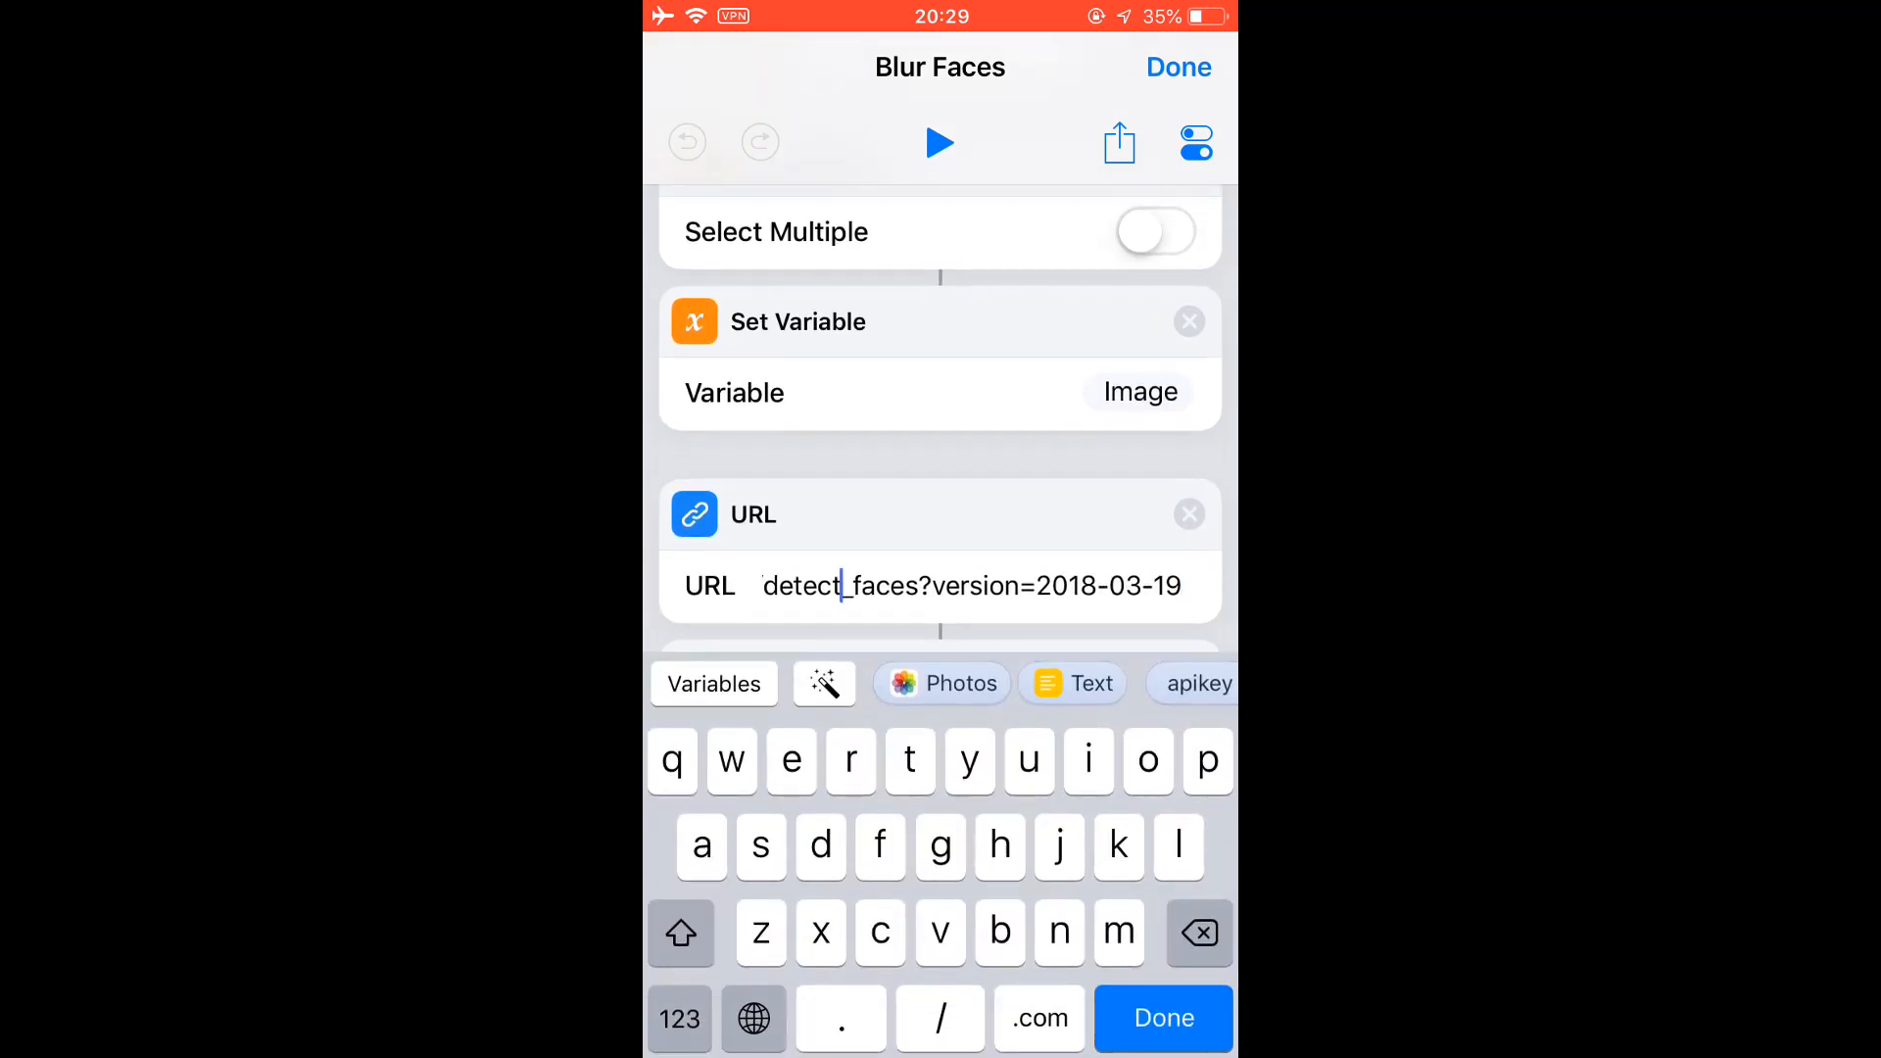
{"action": "left_click", "coordinate": [1160, 1017]}
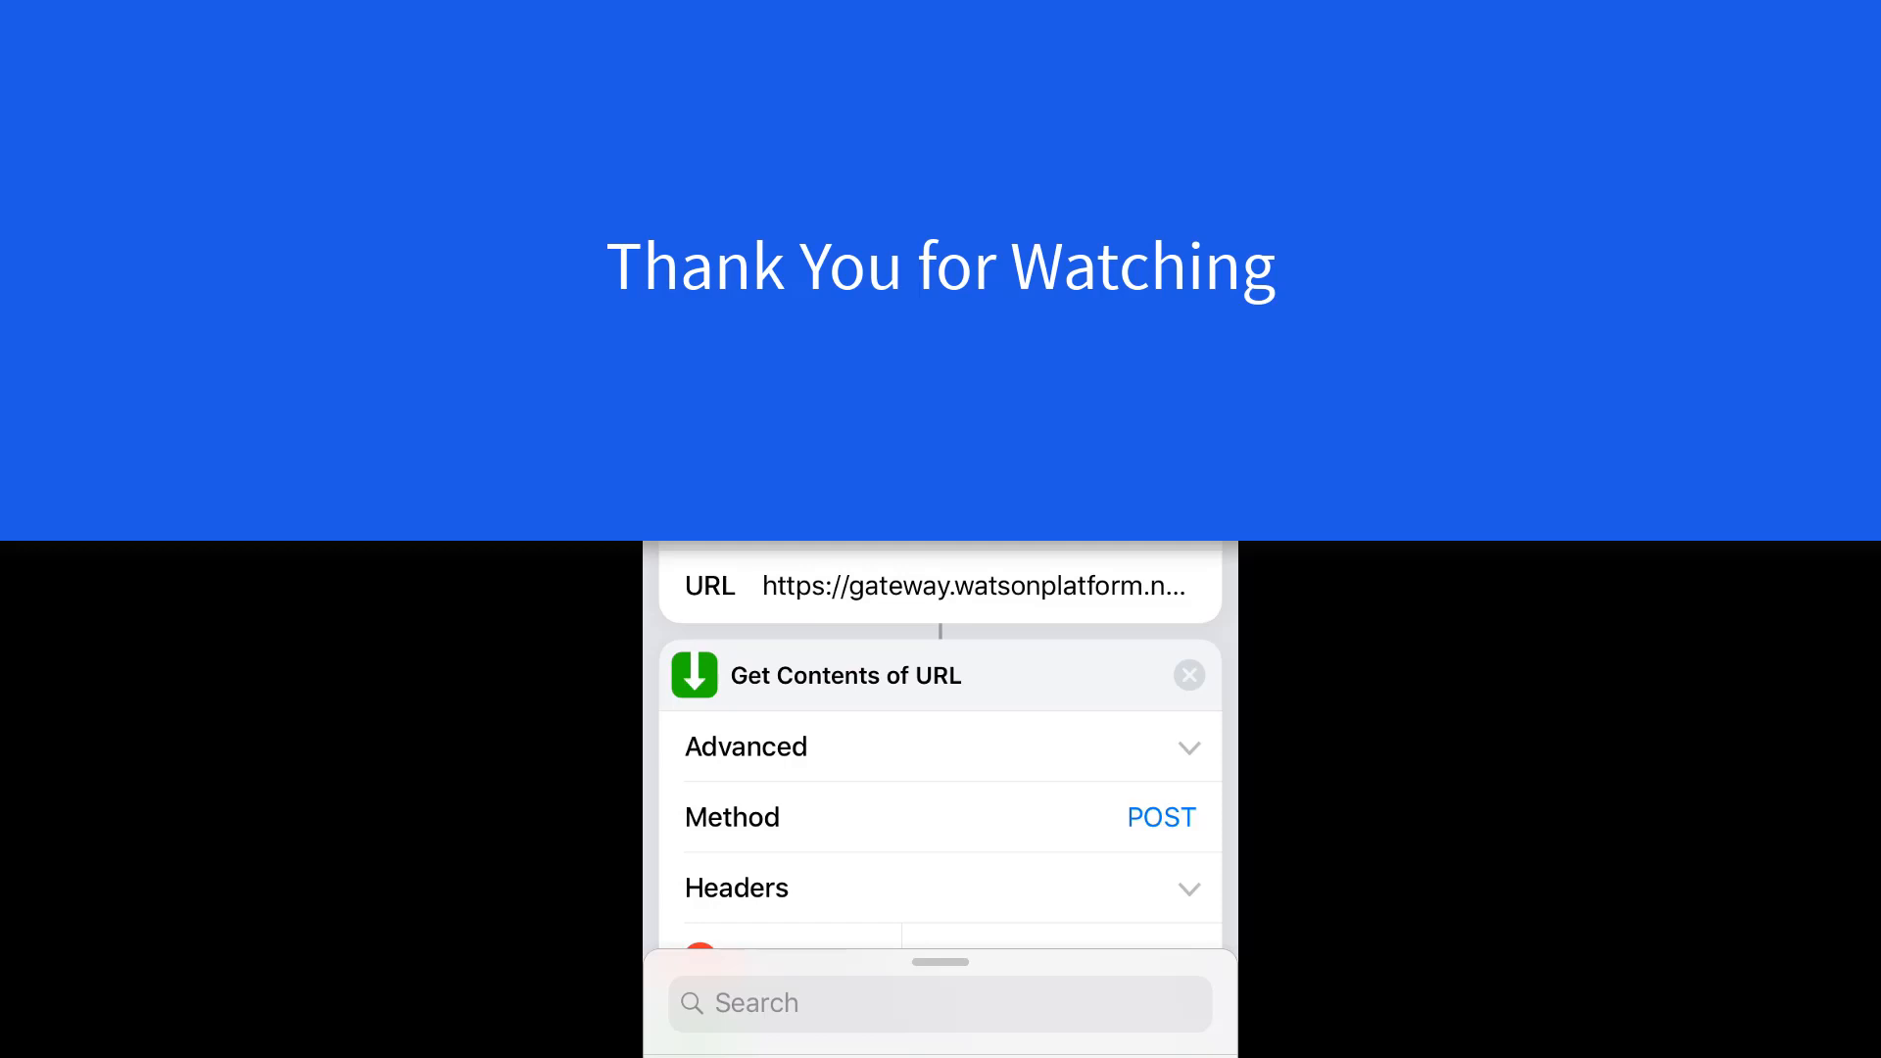
{"action": "scroll", "scroll_direction": "down", "scroll_amount": 3}
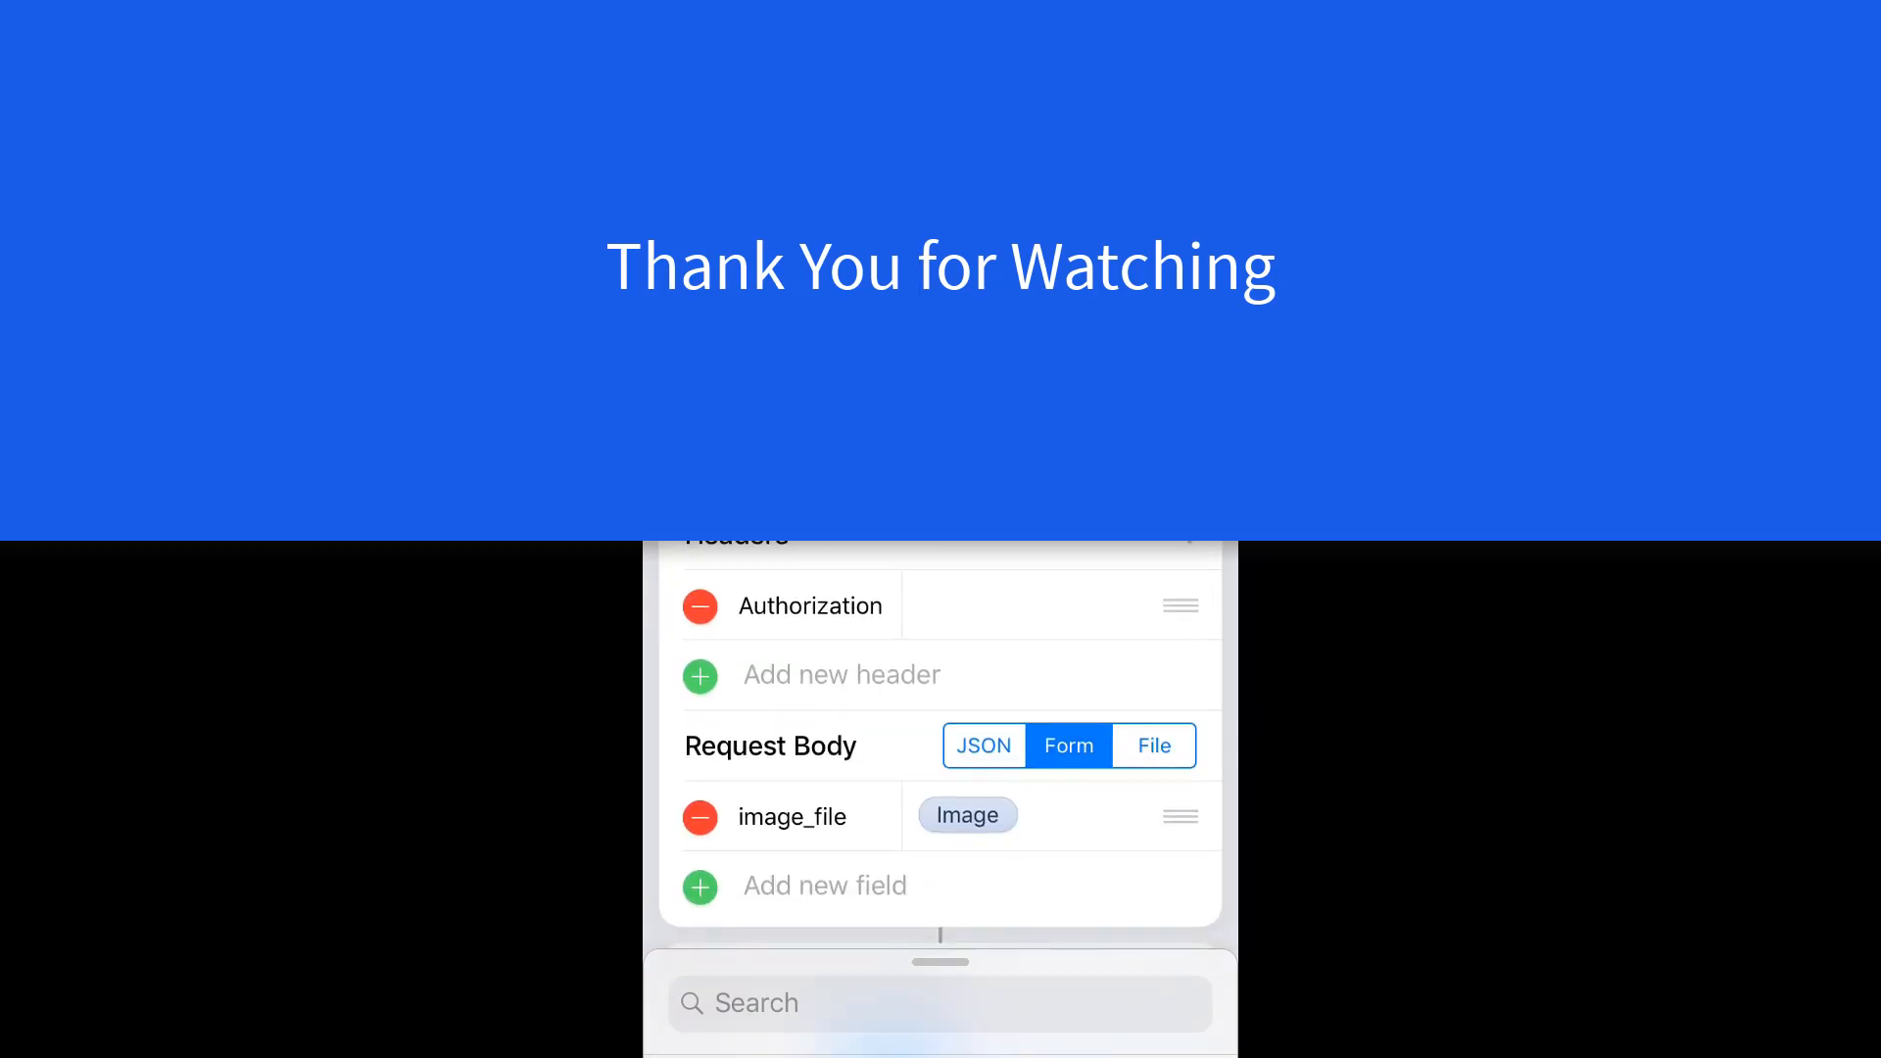